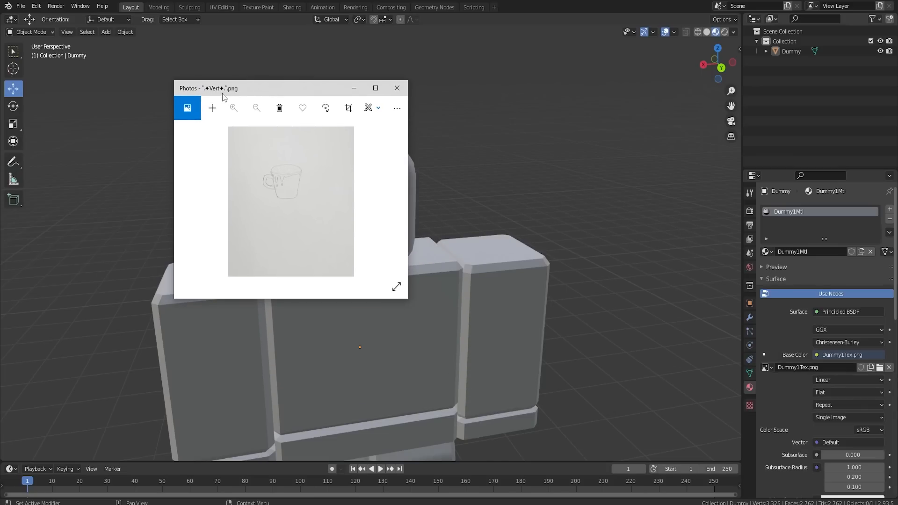
pyautogui.moveTo(294, 189)
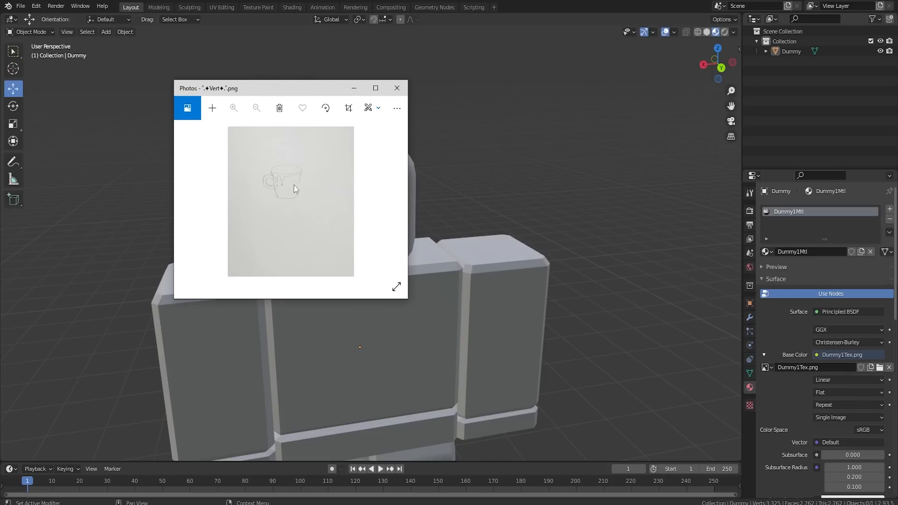
pyautogui.moveTo(233, 109)
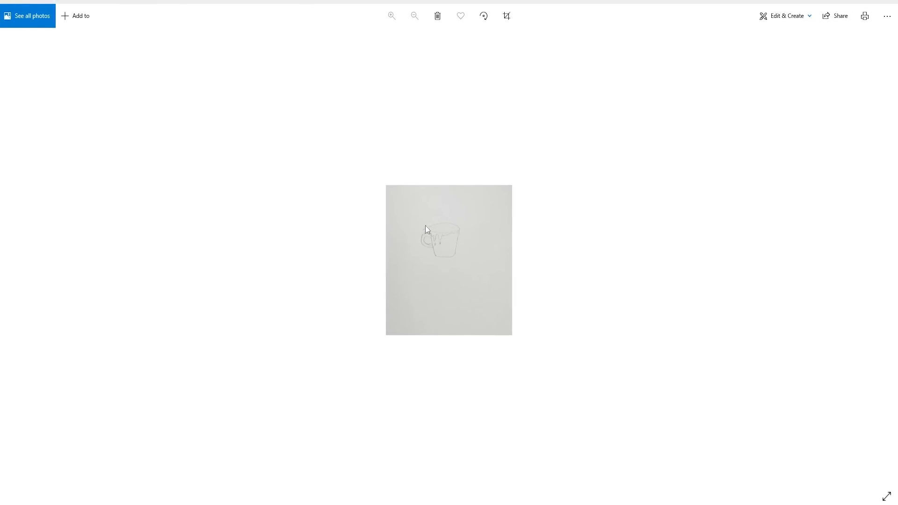
pyautogui.moveTo(435, 262)
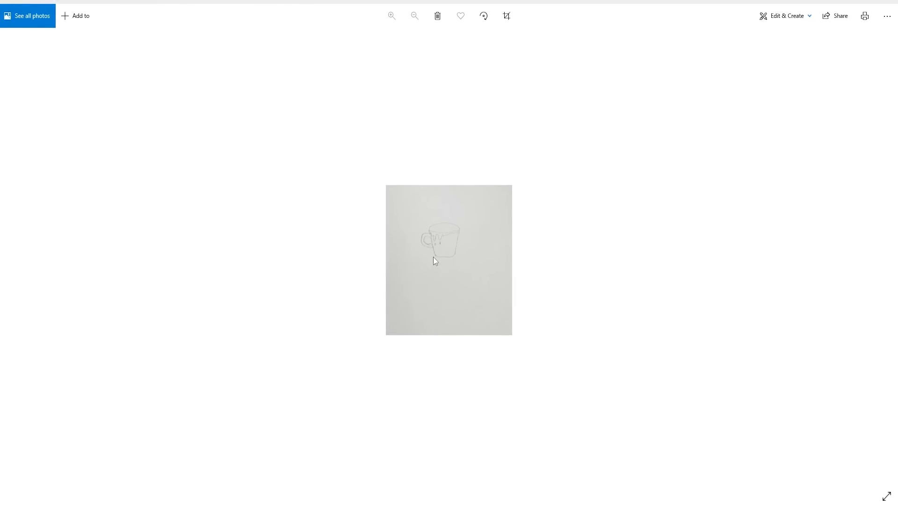
pyautogui.moveTo(433, 252)
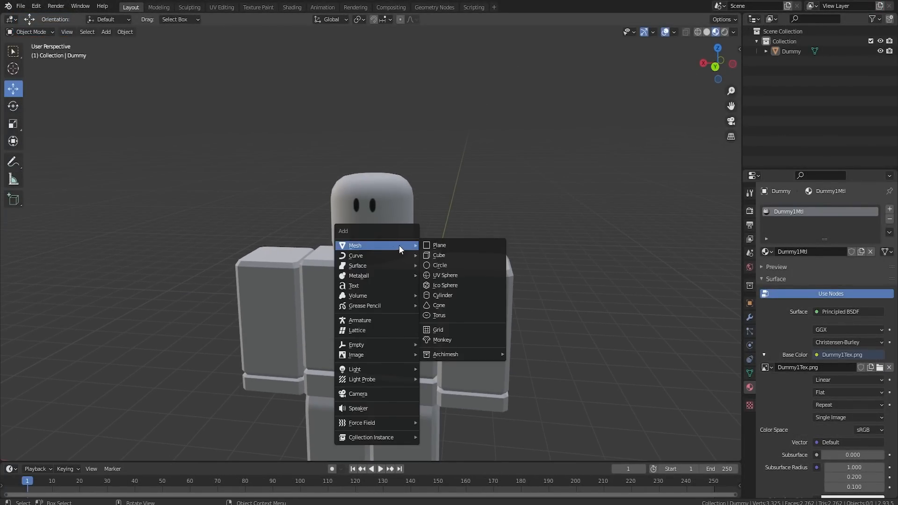
# - Add a cylinder at the dummy's head position and taper its top face into a cup shape
pyautogui.click(443, 294)
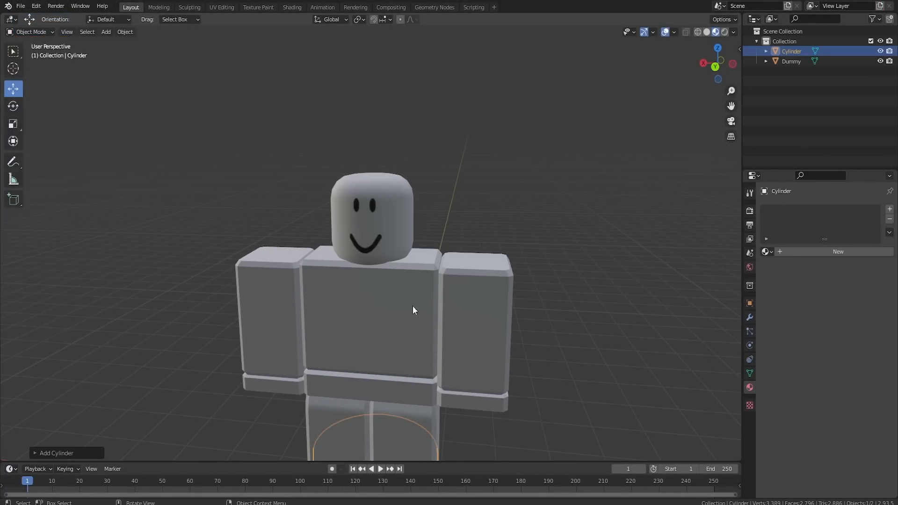
pyautogui.click(57, 453)
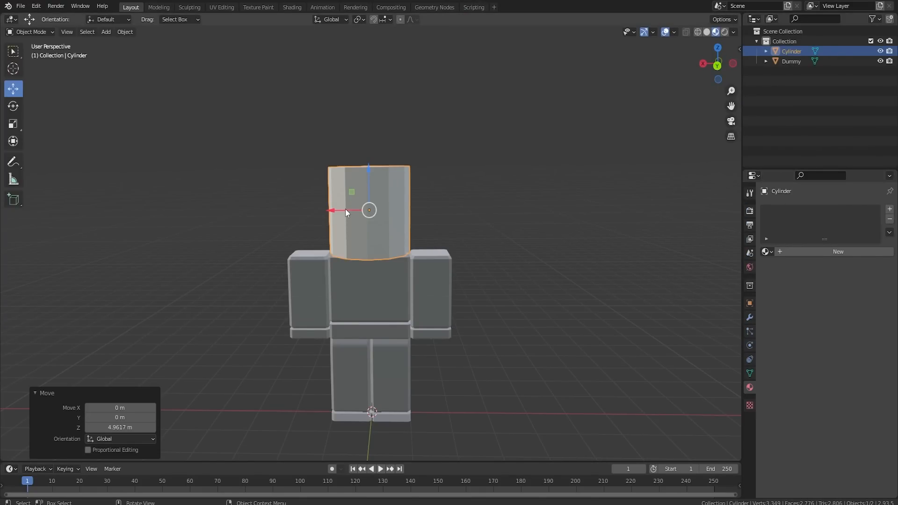
pyautogui.press('Tab')
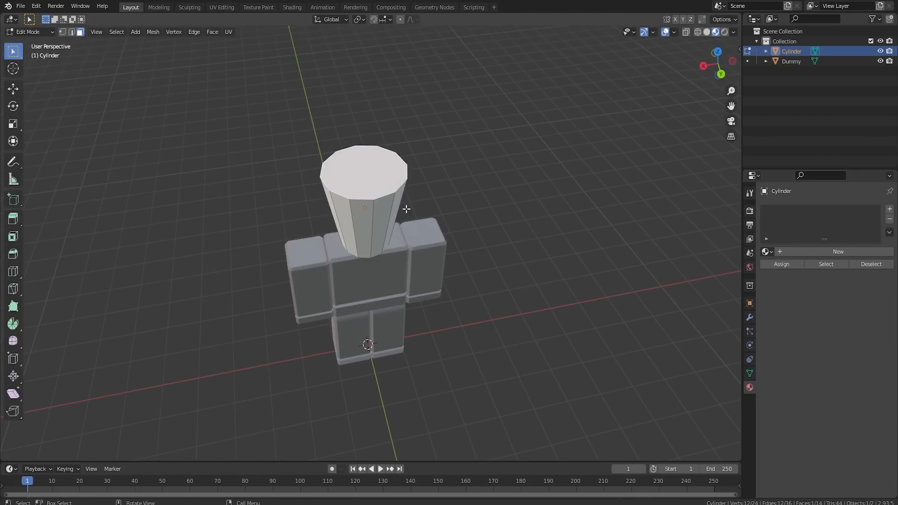
pyautogui.press('s')
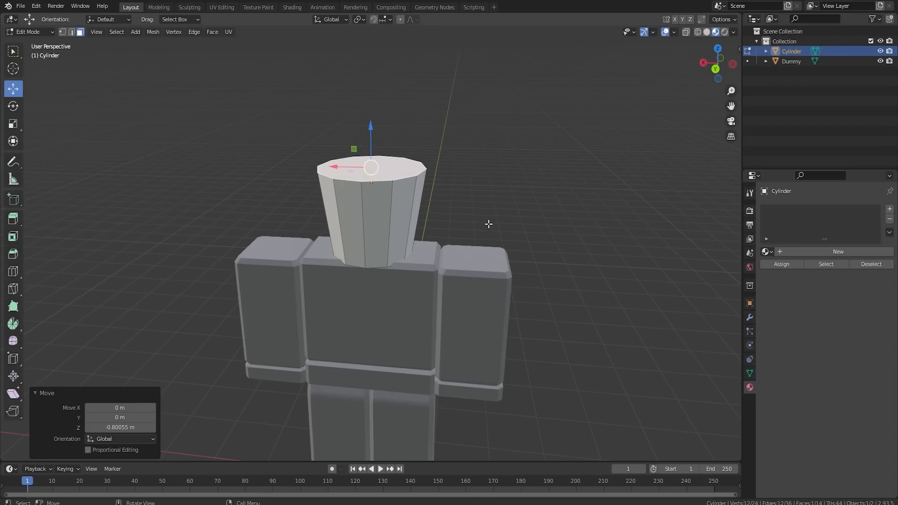
# - Inset the cup's top face to form a rim, then reselect the dummy body
pyautogui.press('i')
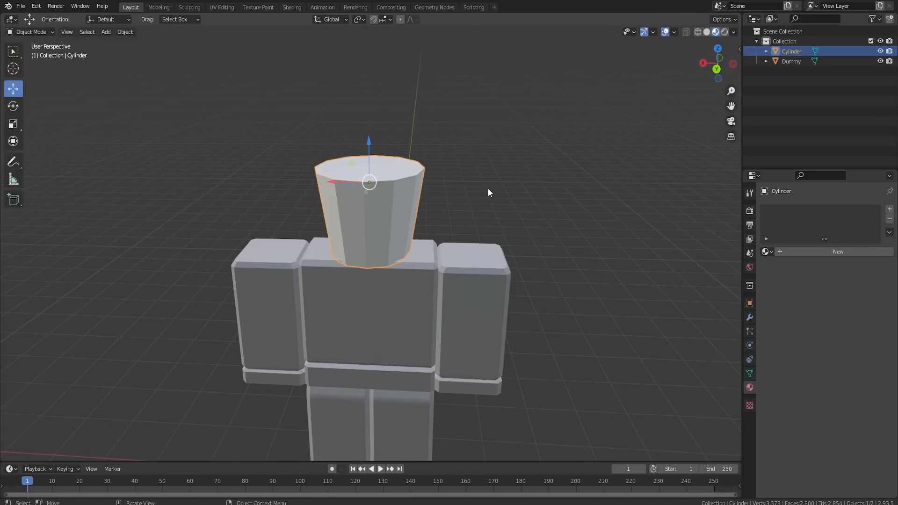
pyautogui.press('Tab')
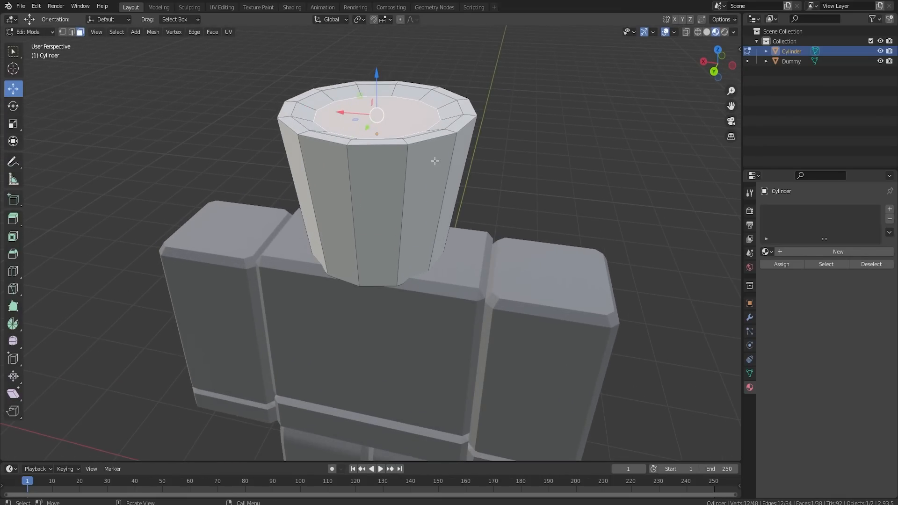
pyautogui.press('s')
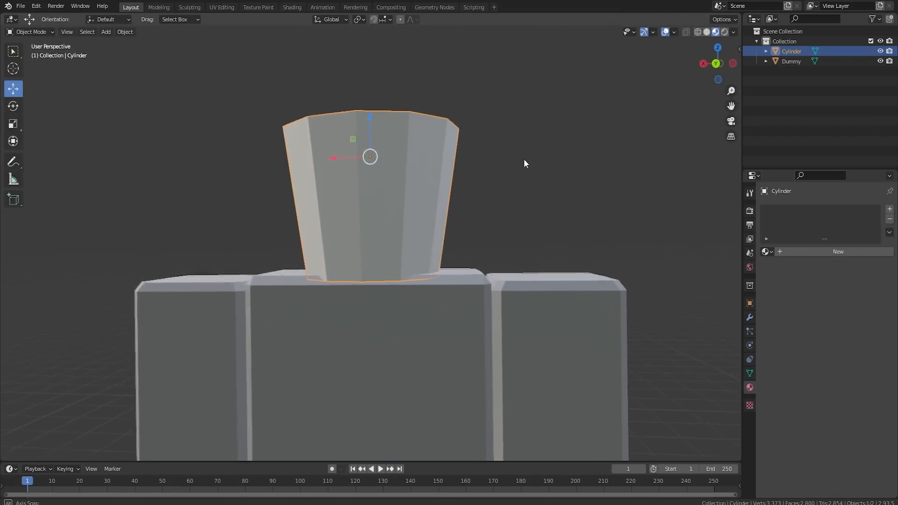
pyautogui.click(792, 62)
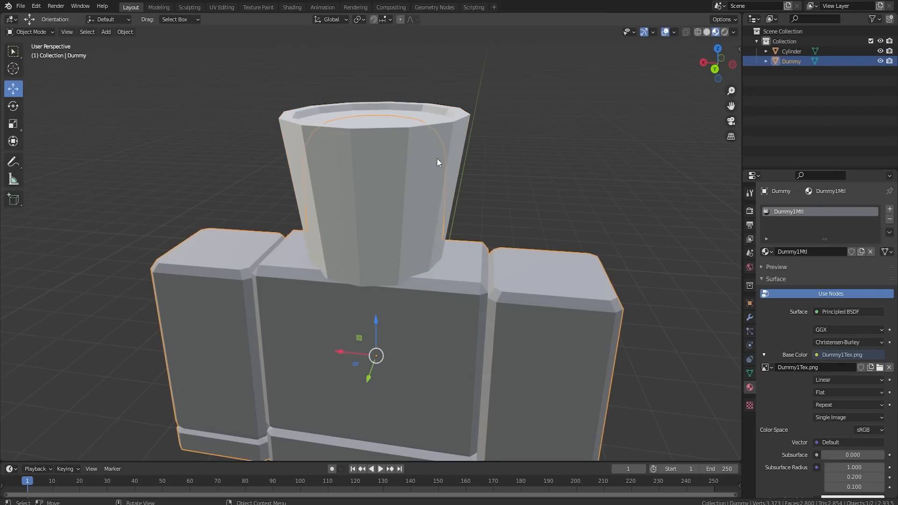
# - Select the cup cylinder and show its mesh data settings for Auto Smooth at 30°
pyautogui.click(792, 51)
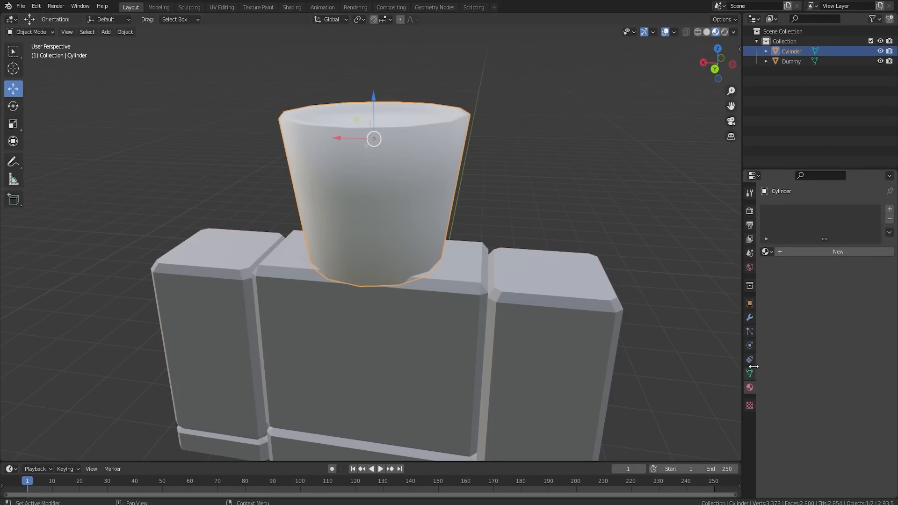
pyautogui.click(750, 373)
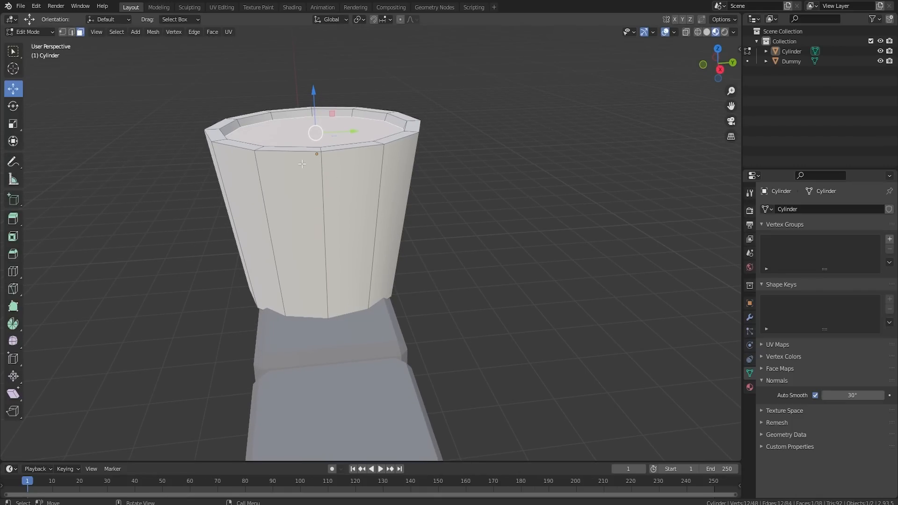
# - Add horizontal loop cuts around the cup and extrude side faces outward to start the handle
pyautogui.press('g')
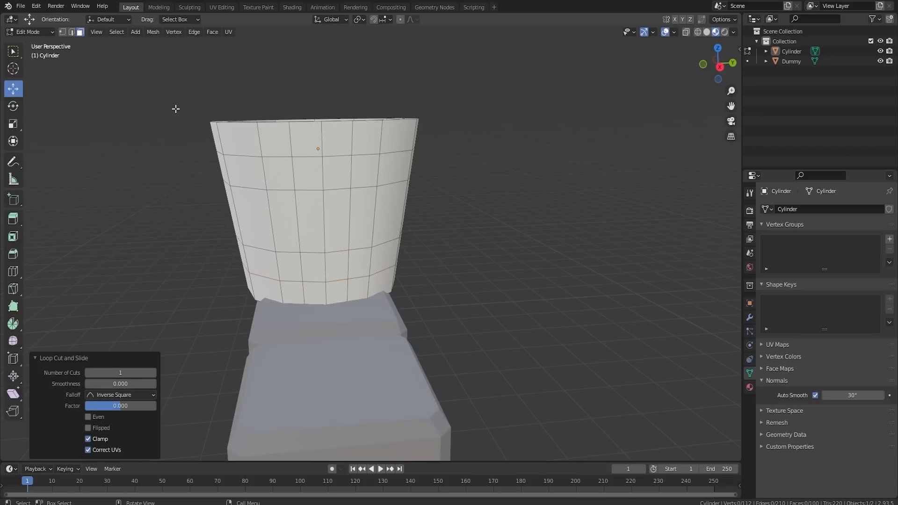
pyautogui.click(331, 172)
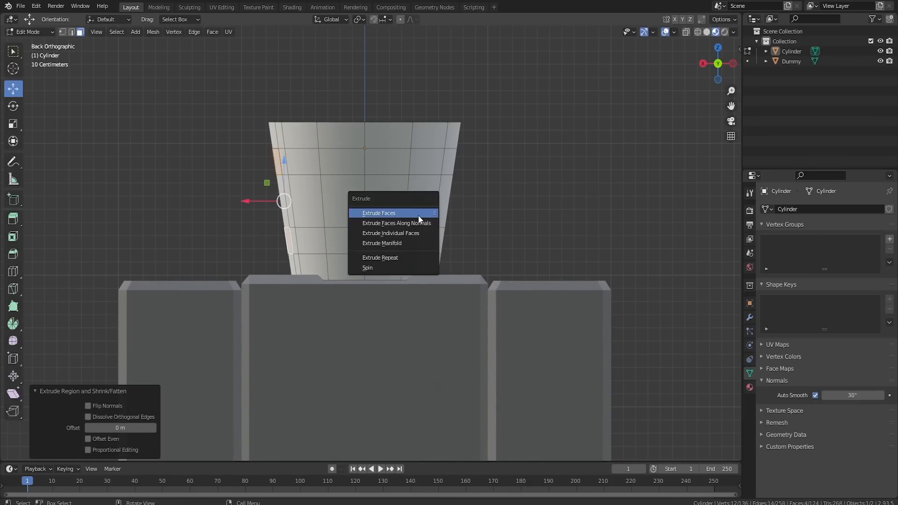
pyautogui.click(379, 212)
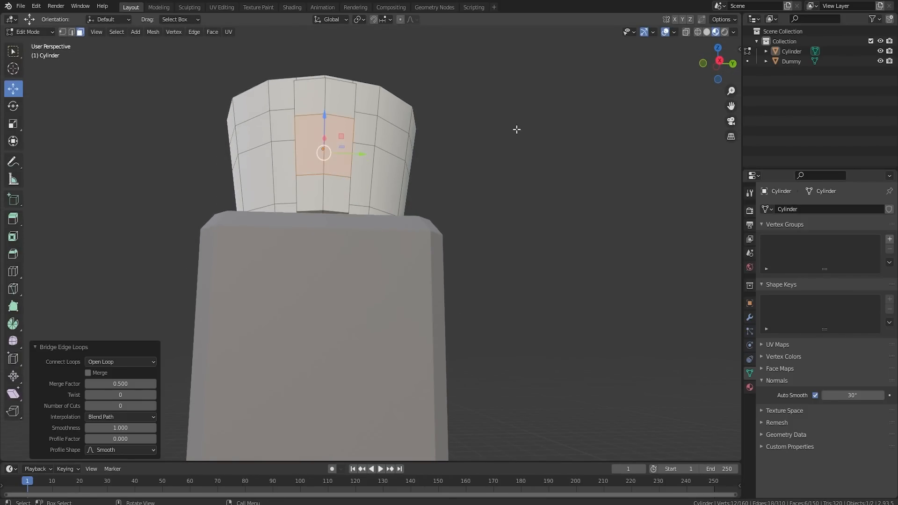
# - Shape and bevel the extruded faces into a rounded C-shaped mug handle
pyautogui.press('Tab')
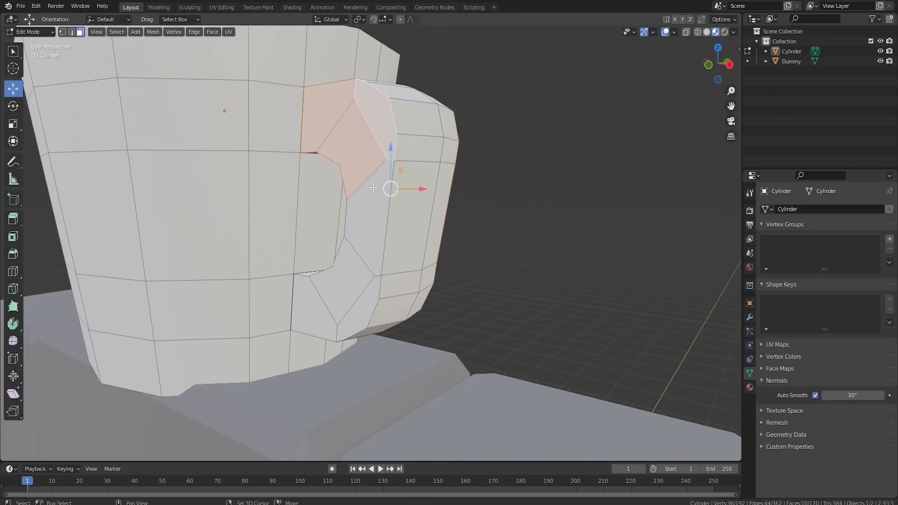
pyautogui.press('Tab')
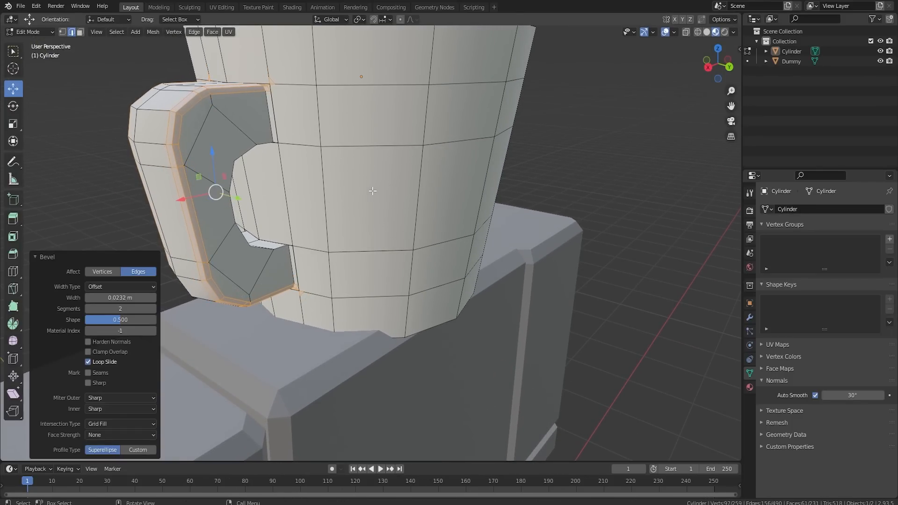
pyautogui.press('Tab')
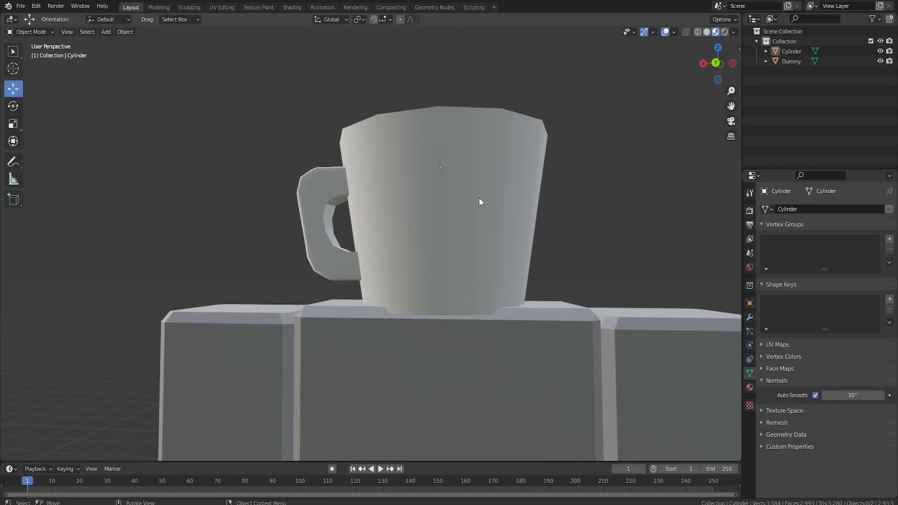
pyautogui.moveTo(435, 191)
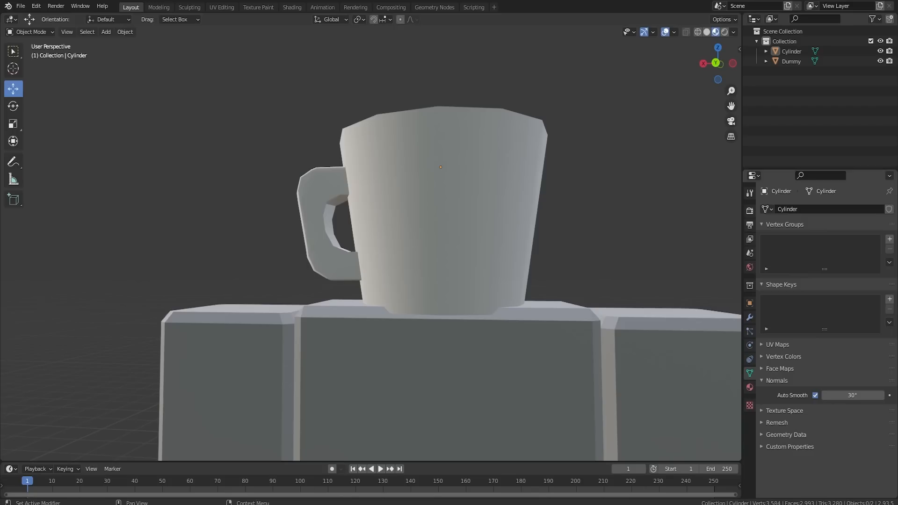
pyautogui.moveTo(890, 262)
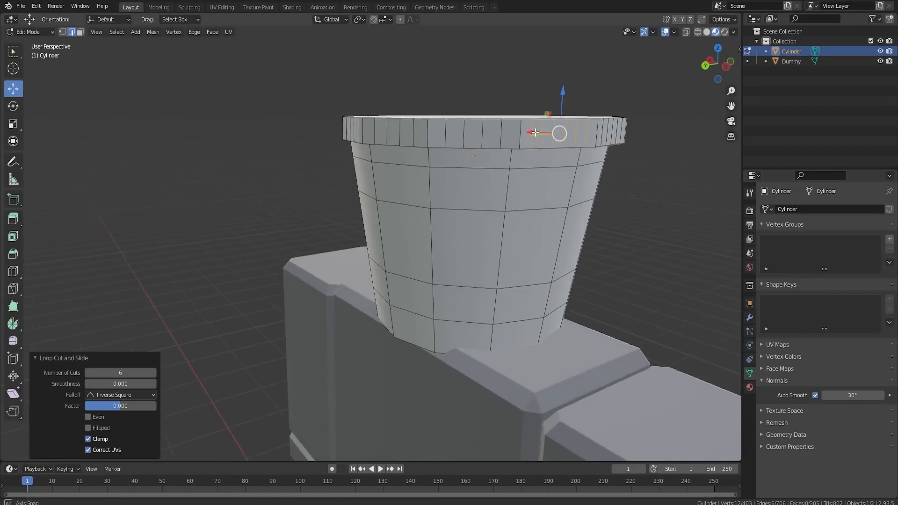
# - Inset a thin band of faces just below the mug's top rim and shrink and shift the top cap
pyautogui.press('Tab')
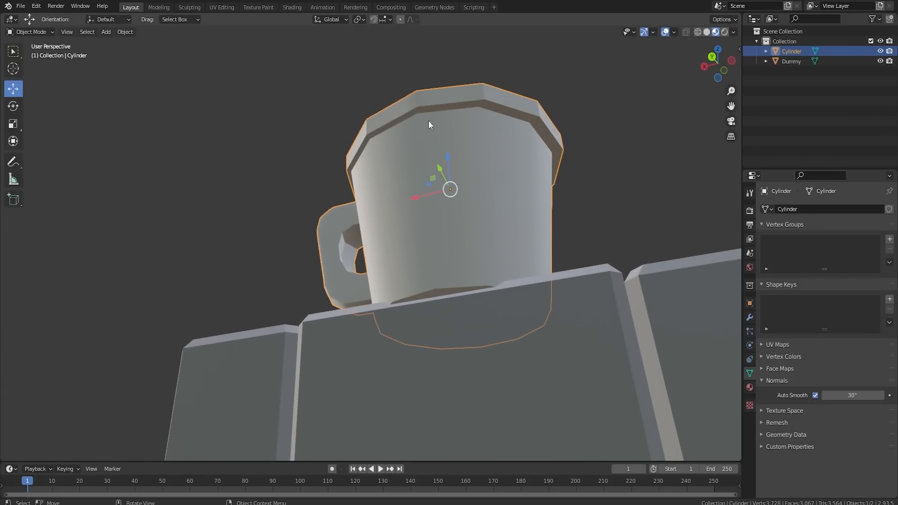
pyautogui.press('Tab')
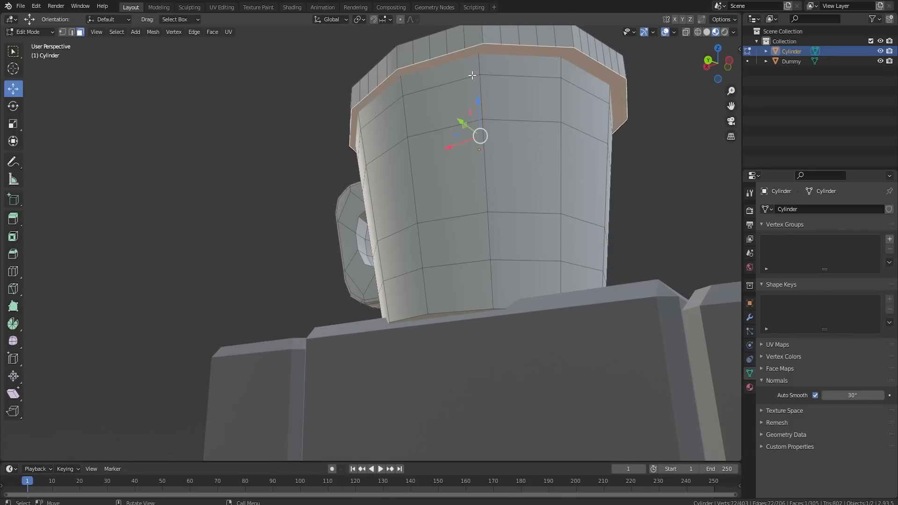
pyautogui.press('i')
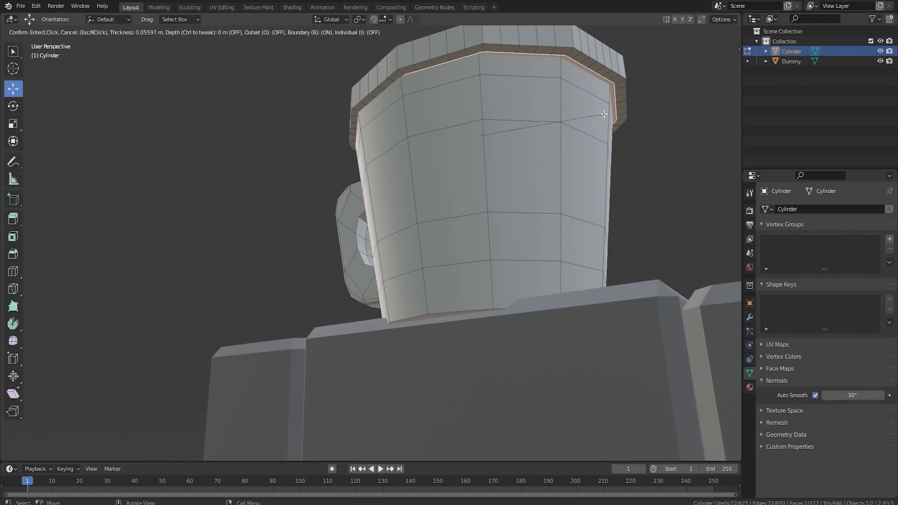
pyautogui.moveTo(605, 110)
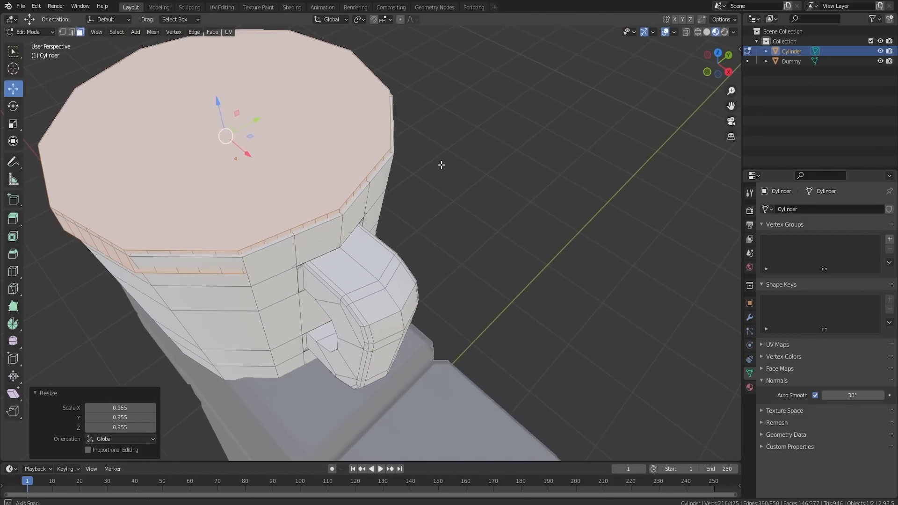
pyautogui.press('g')
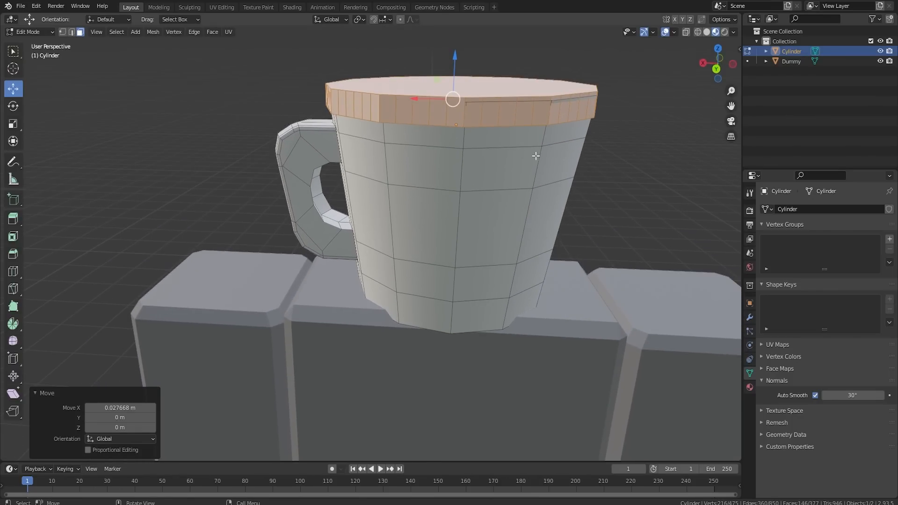
pyautogui.press('s')
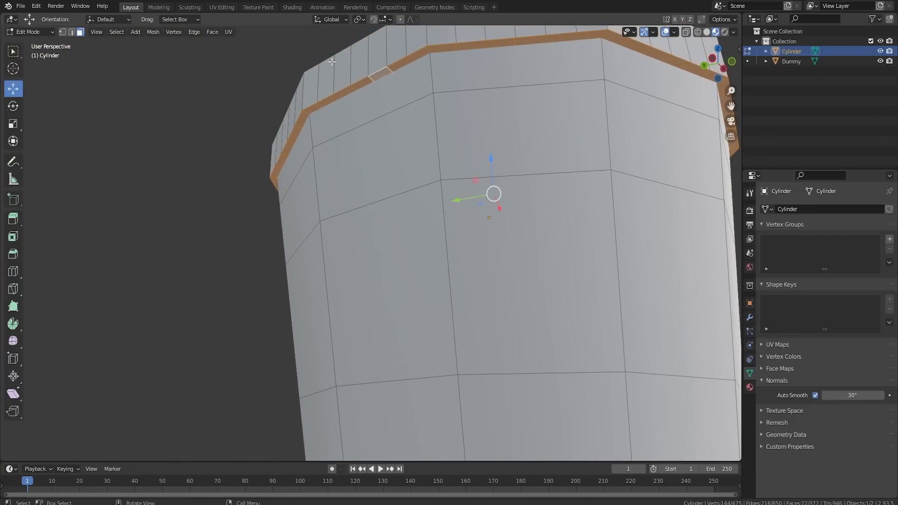
# - Select the top face loop and extrude it outward into a raised outer lip
pyautogui.click(116, 32)
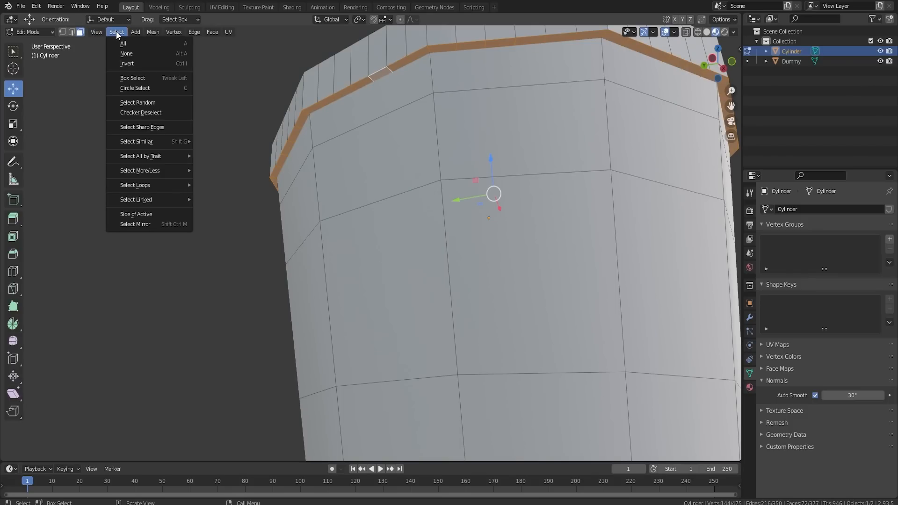
pyautogui.moveTo(137, 102)
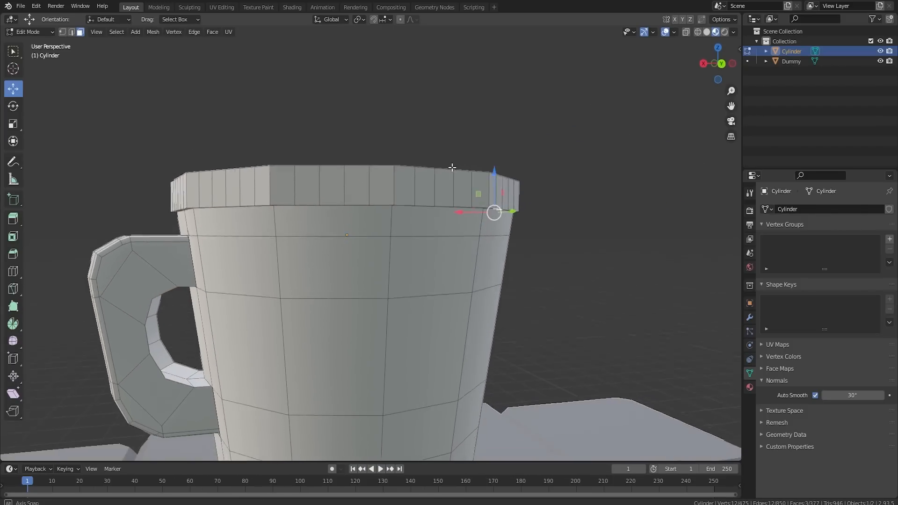
pyautogui.press('Tab')
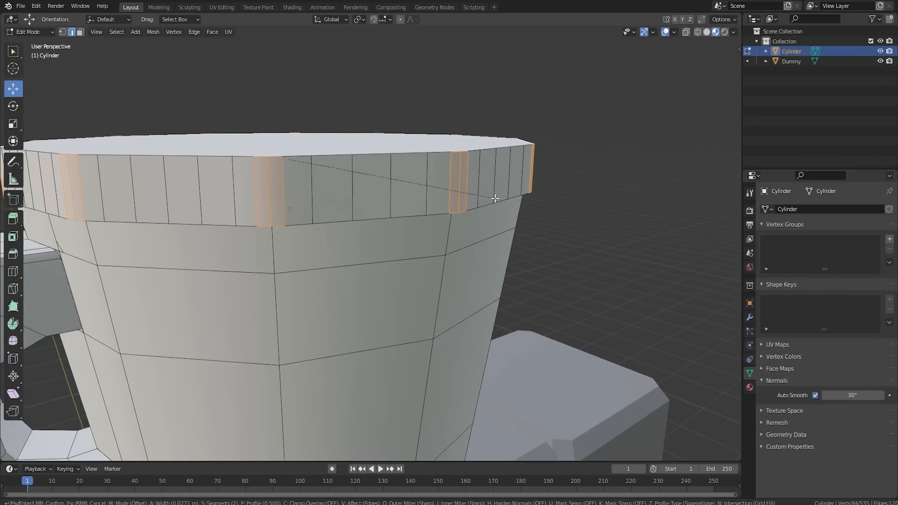
pyautogui.press('Tab')
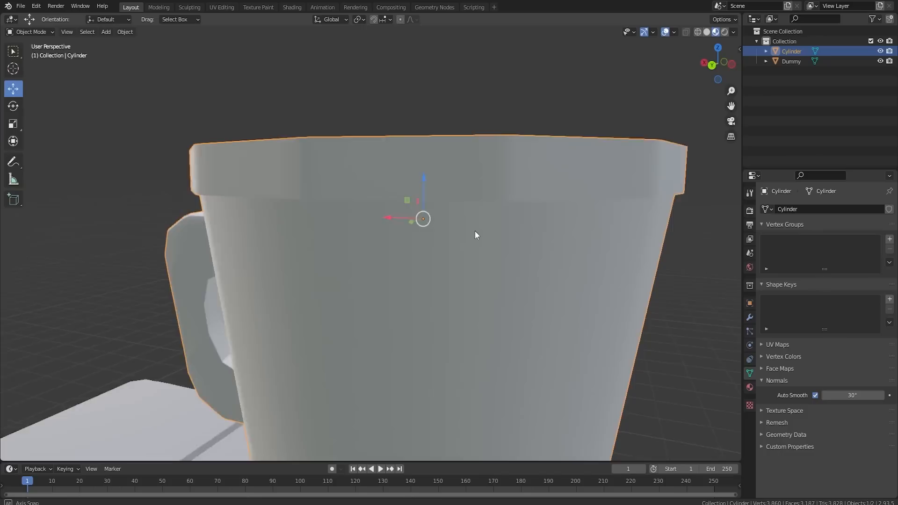
pyautogui.press('Tab')
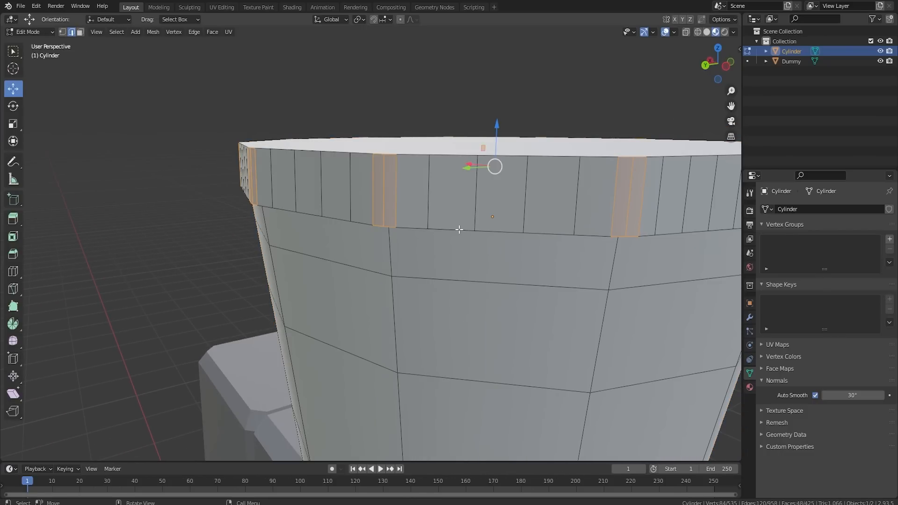
# - Bevel the lip edges into a rounded rim with a groove beneath, checking it as a whole object
pyautogui.press('Tab')
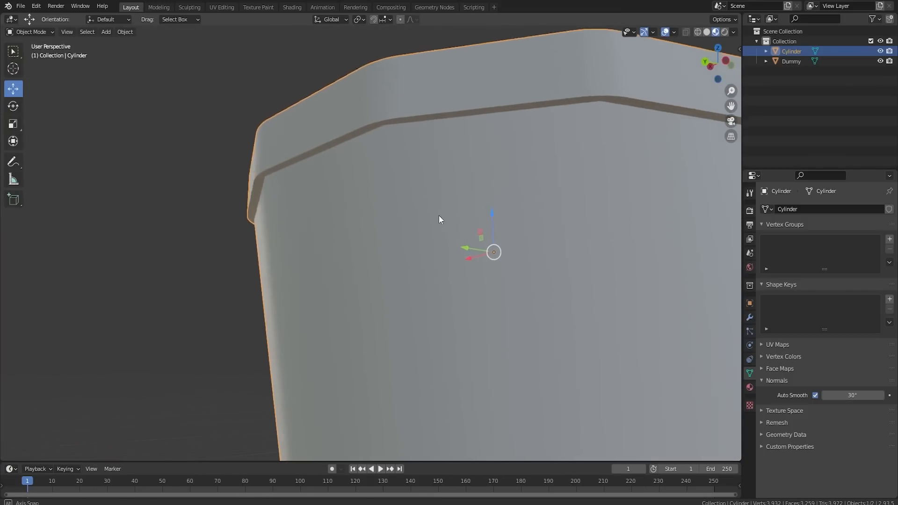
pyautogui.press('Tab')
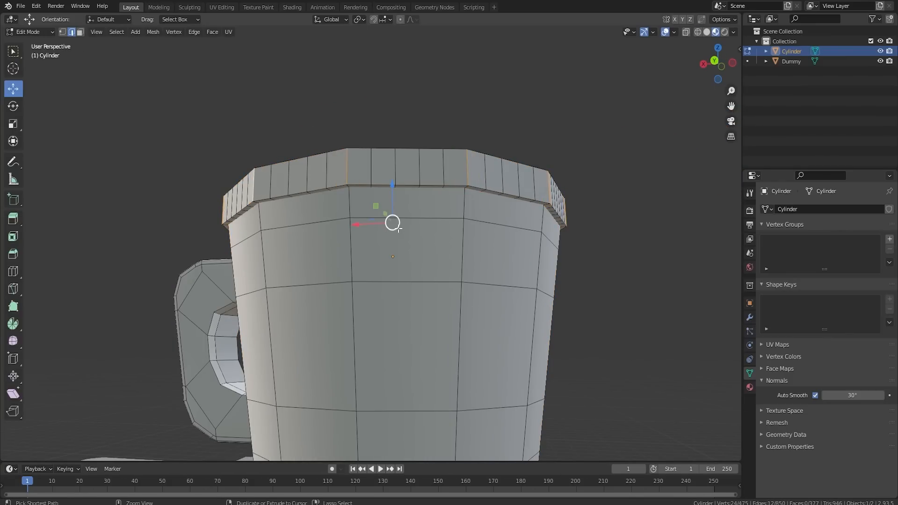
pyautogui.moveTo(627, 248)
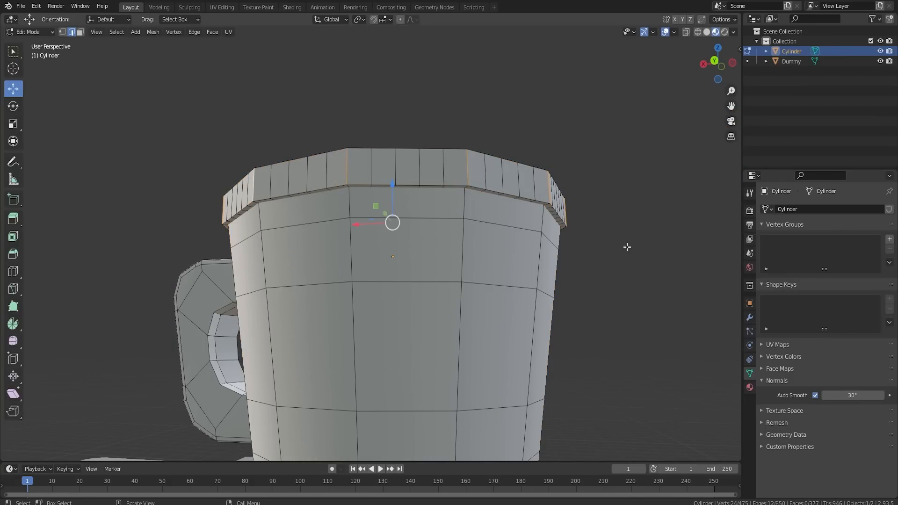
pyautogui.press('Tab')
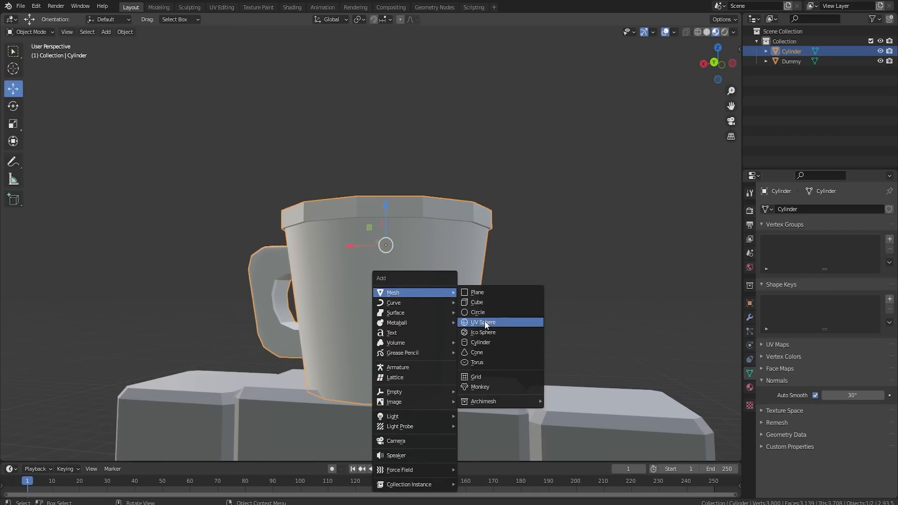
# - Add a UV sphere, shrink it to eye size and flatten it front to back on the mug front
pyautogui.click(483, 322)
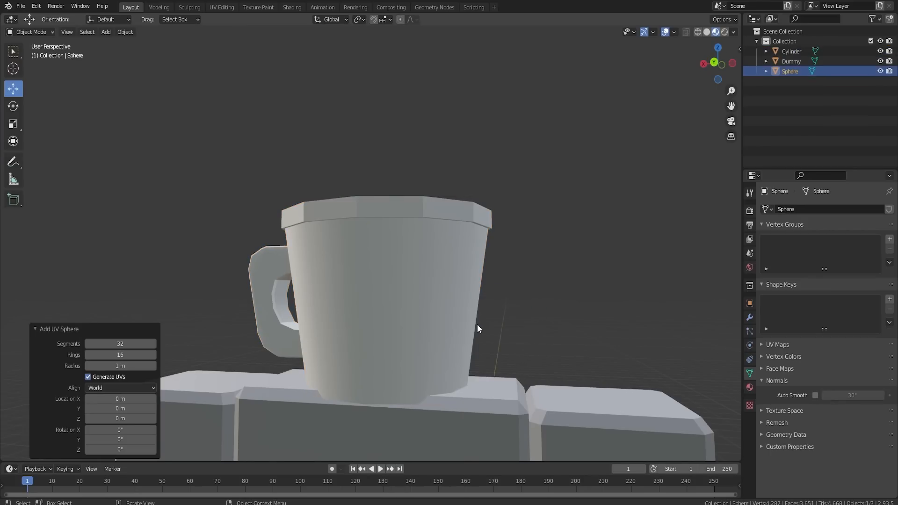
pyautogui.press('g')
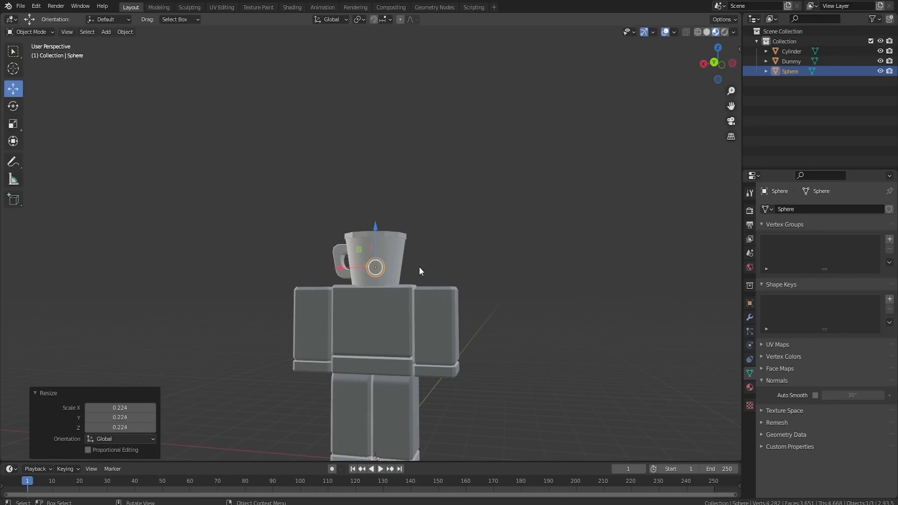
pyautogui.press('s')
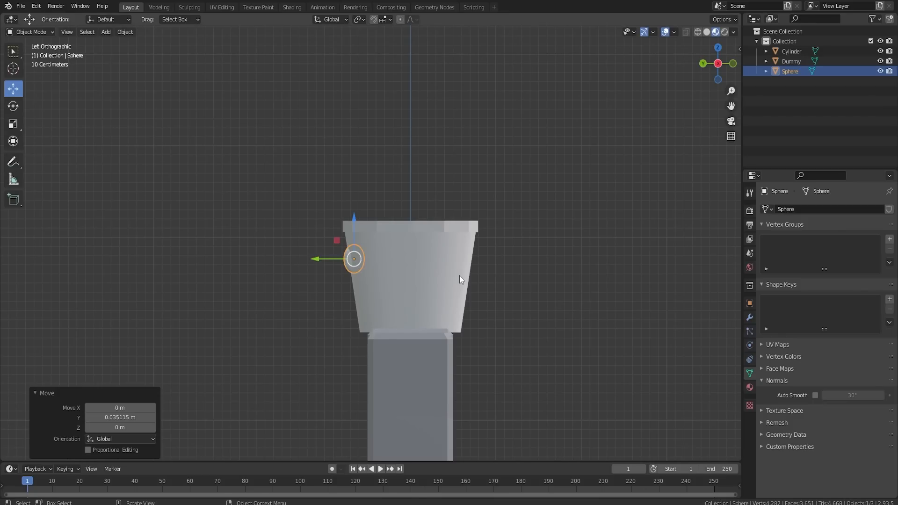
pyautogui.press('s')
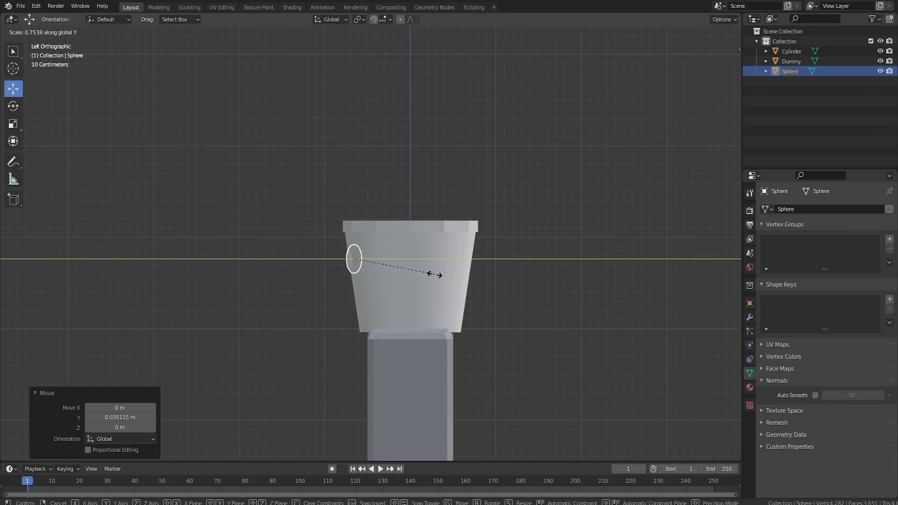
pyautogui.click(382, 269)
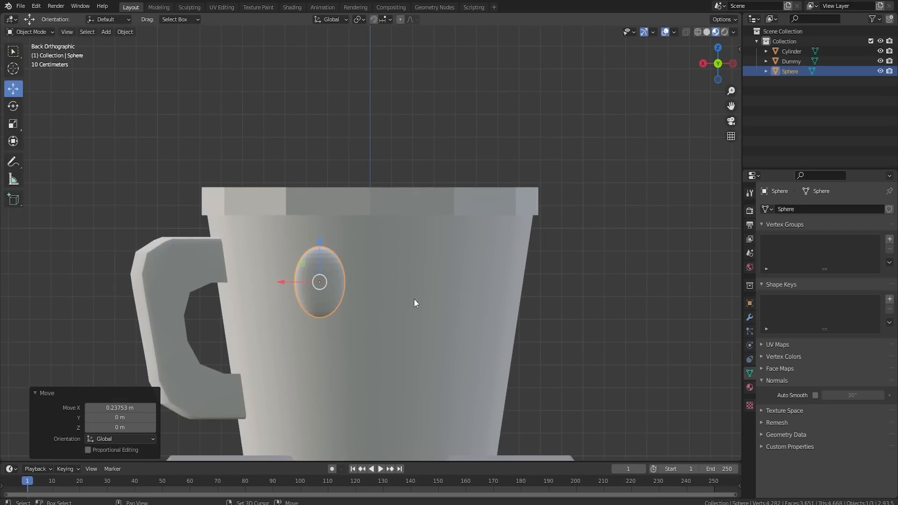
# - Duplicate the flattened sphere to make a second eye beside the first
pyautogui.press('shift+d')
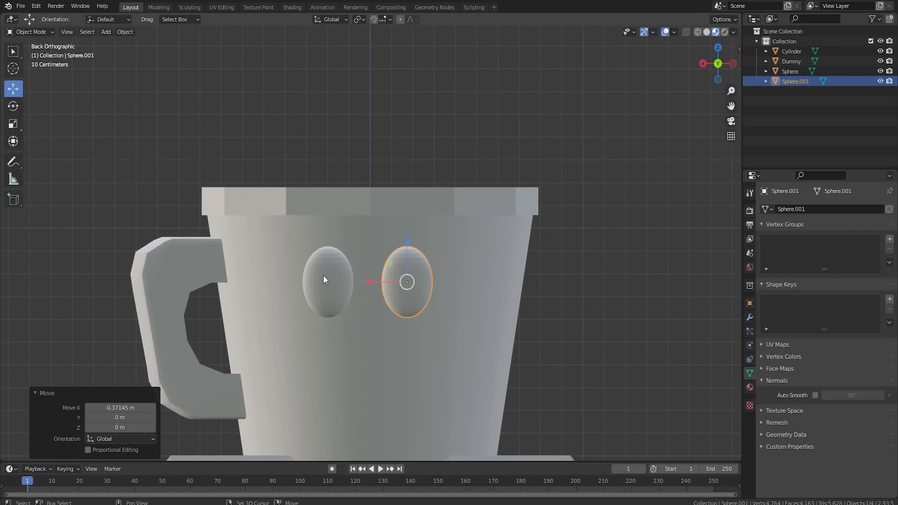
pyautogui.rightClick(326, 281)
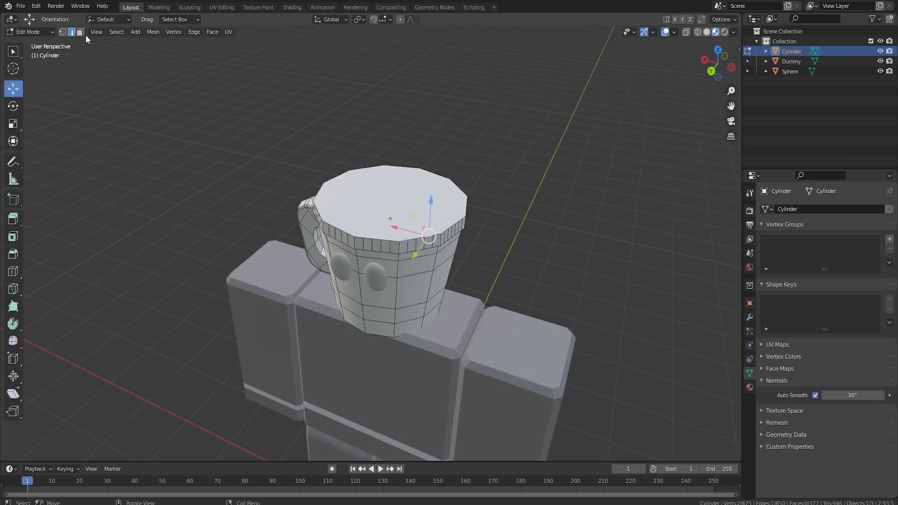
# - In face select, inset the mug's top face and pick the face ring just below the lip
pyautogui.click(389, 197)
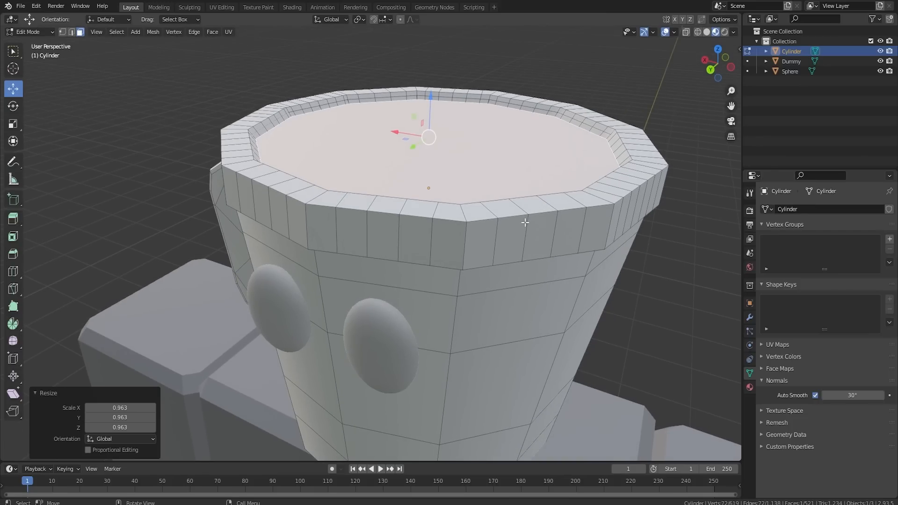
pyautogui.press('Tab')
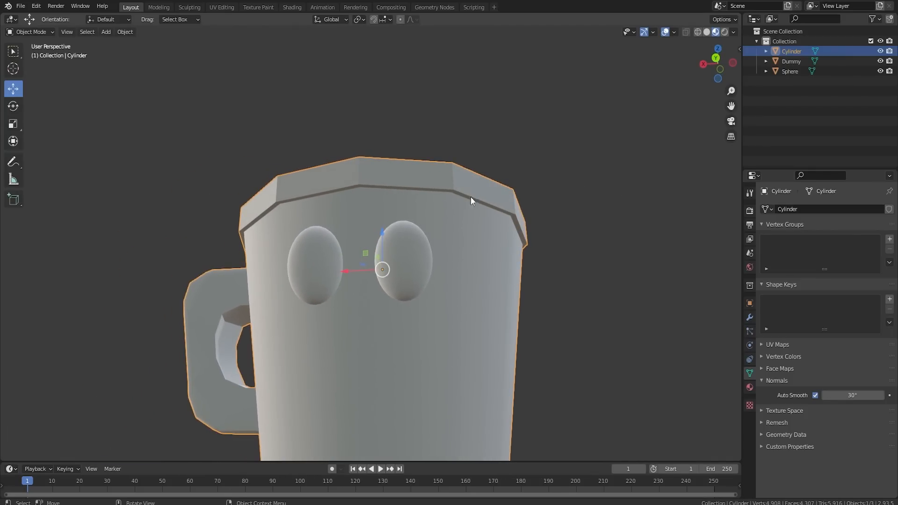
pyautogui.press('Tab')
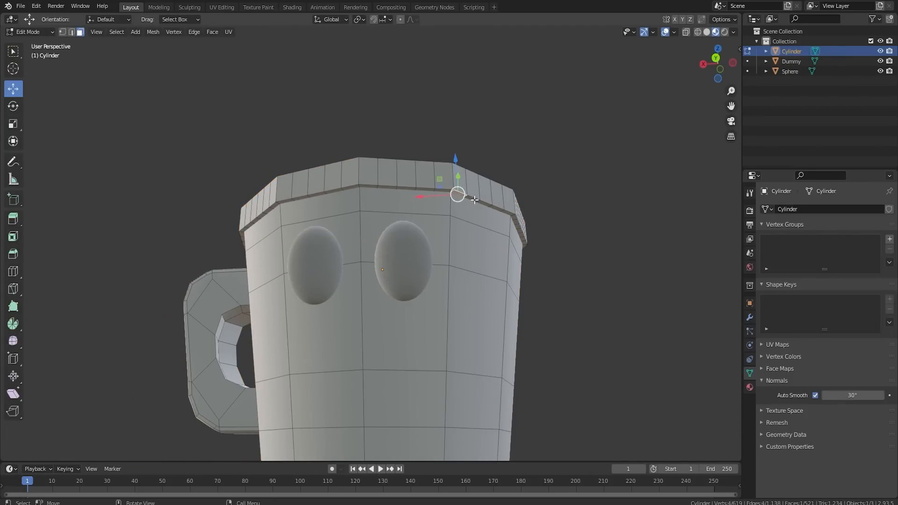
pyautogui.click(81, 32)
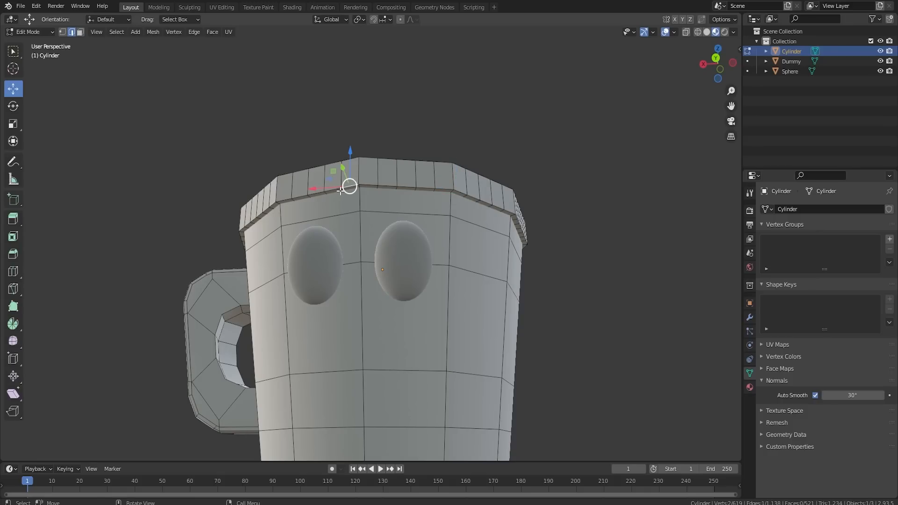
pyautogui.moveTo(415, 205)
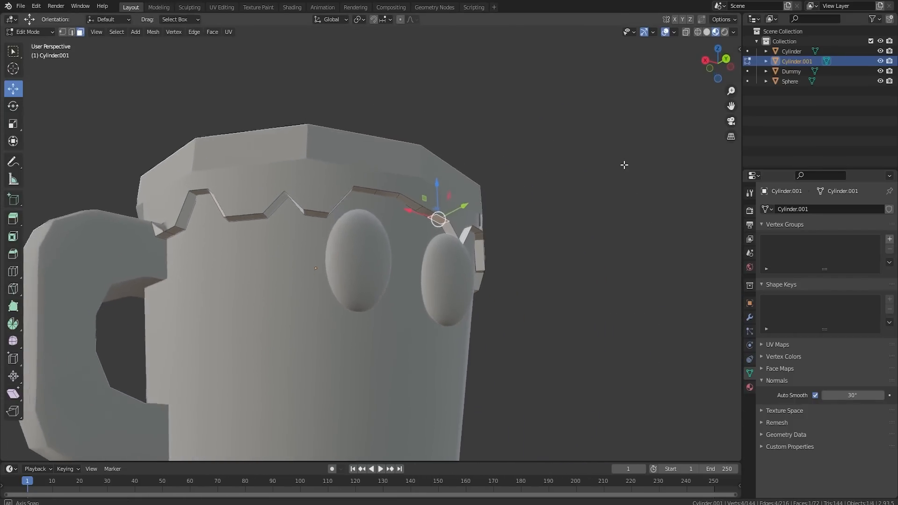
# - Lower the separated liquid cap's faces and pull vertices into a zigzag dripping edge over the rim
pyautogui.press('Tab')
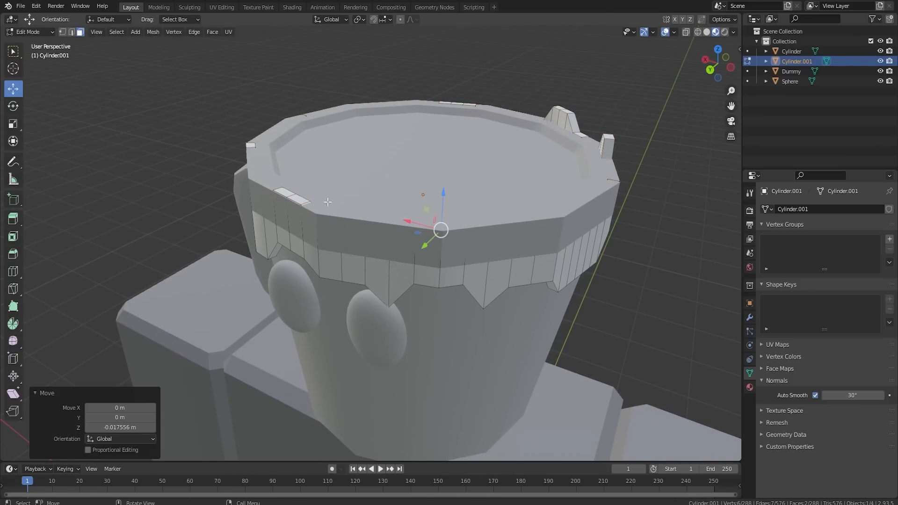
pyautogui.press('g')
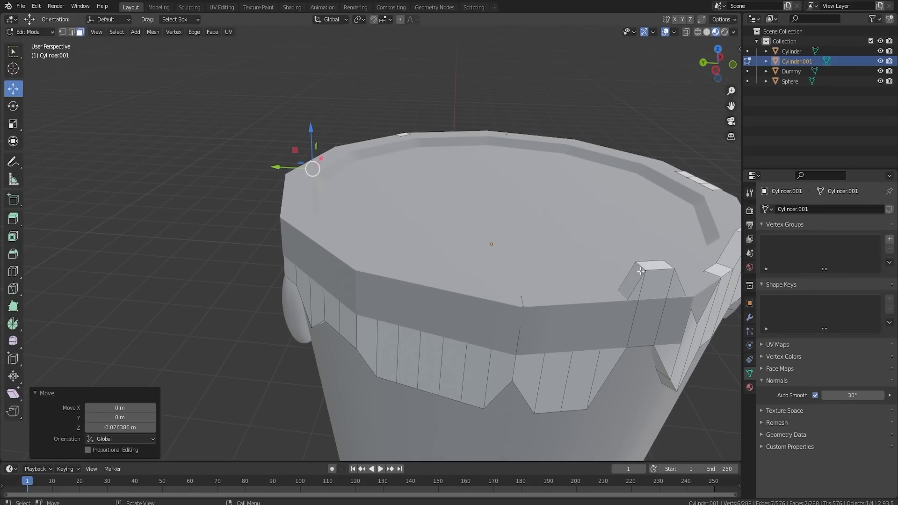
pyautogui.press('g')
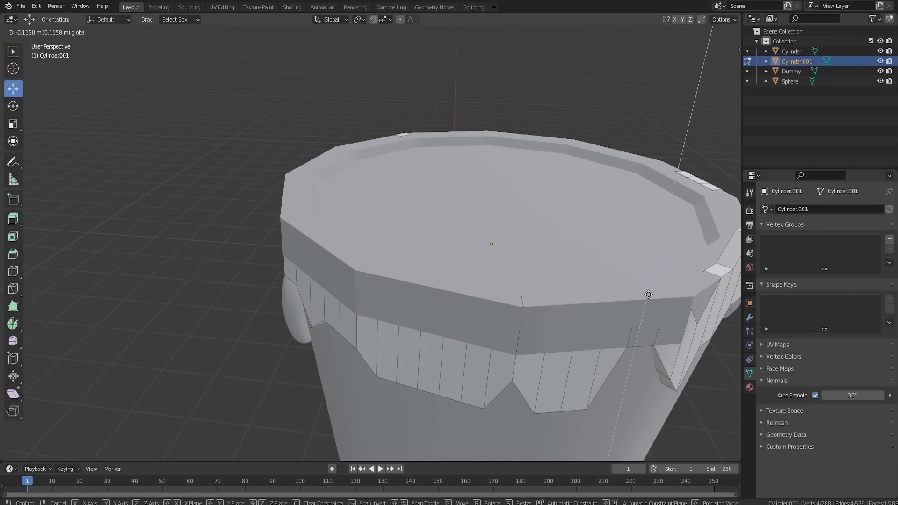
pyautogui.press('Tab')
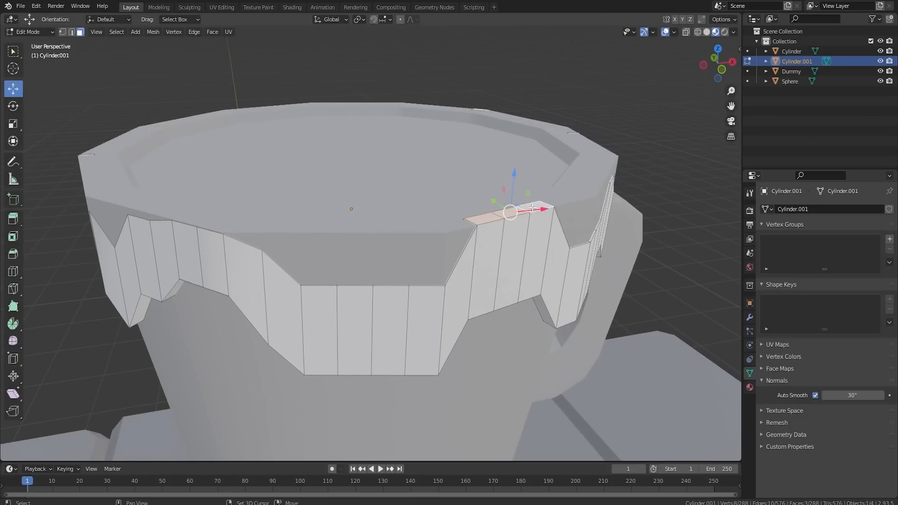
pyautogui.press('Tab')
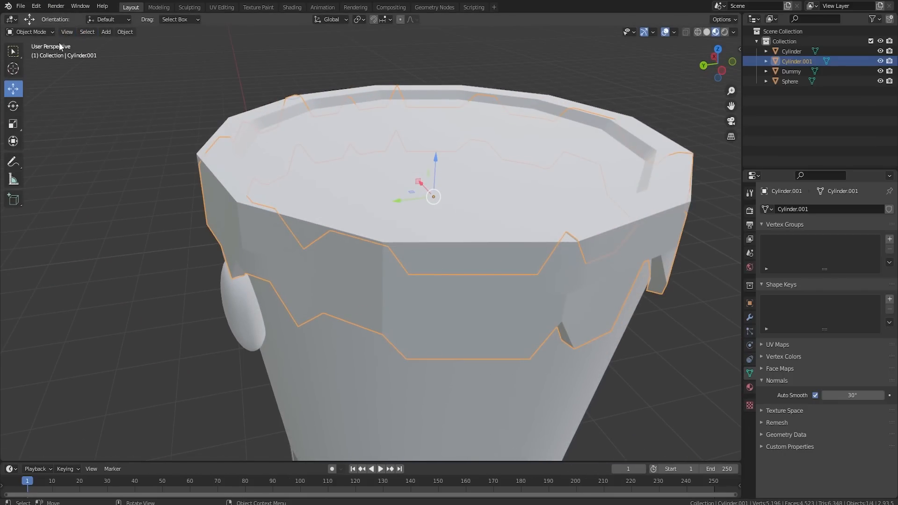
# - Extrude and shape the liquid's rim into jagged drips draping down the mug's outside
pyautogui.press('Tab')
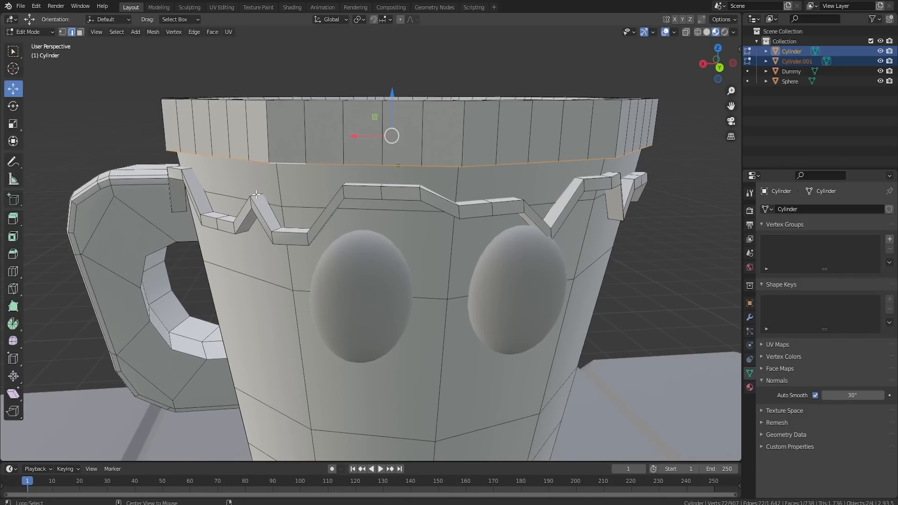
pyautogui.click(264, 219)
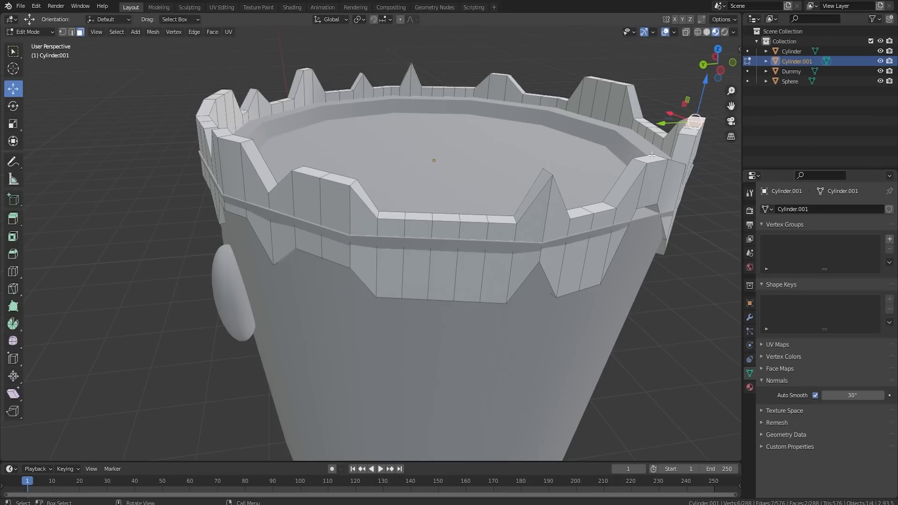
pyautogui.press('Tab')
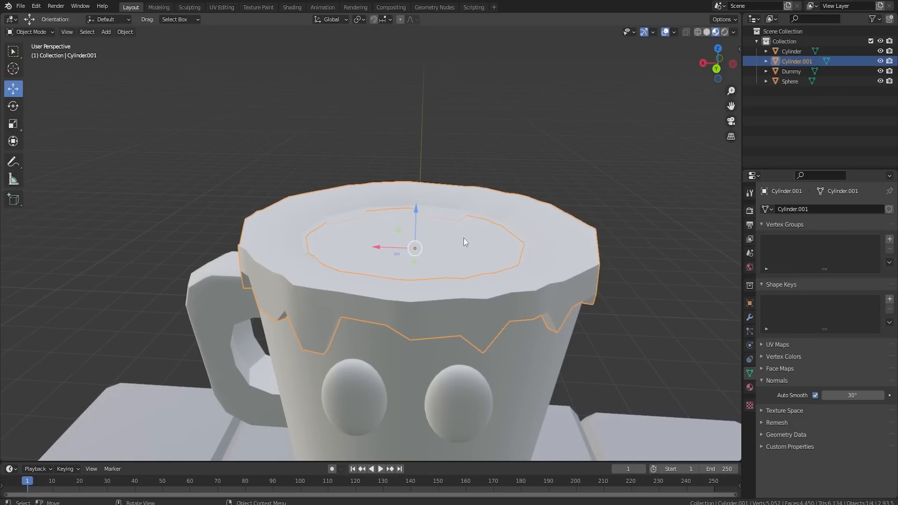
# - Add a cylinder and bevel its edges into a rounded marshmallow shape
pyautogui.click(106, 31)
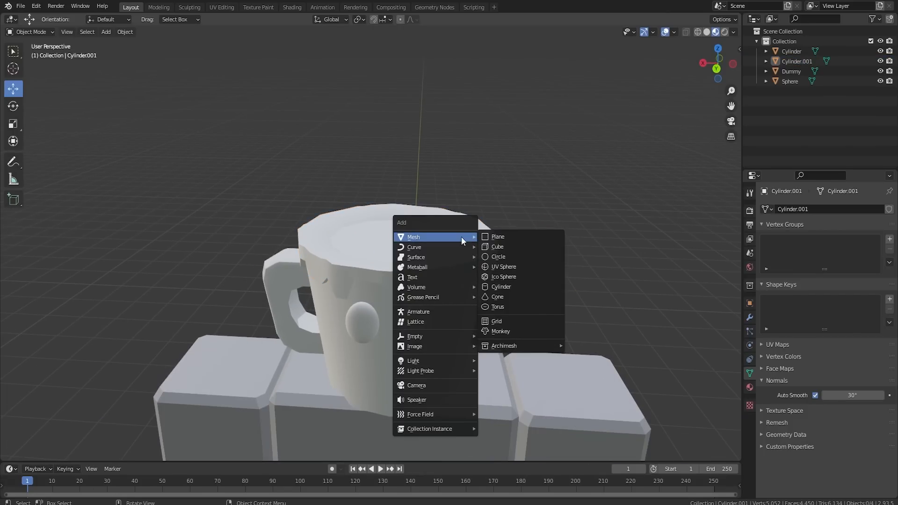
pyautogui.click(501, 287)
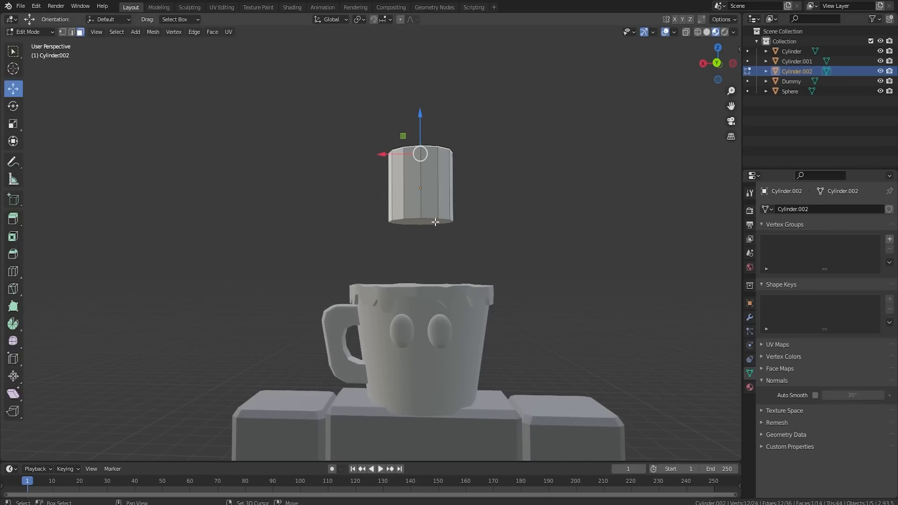
pyautogui.press('Ctrl+B')
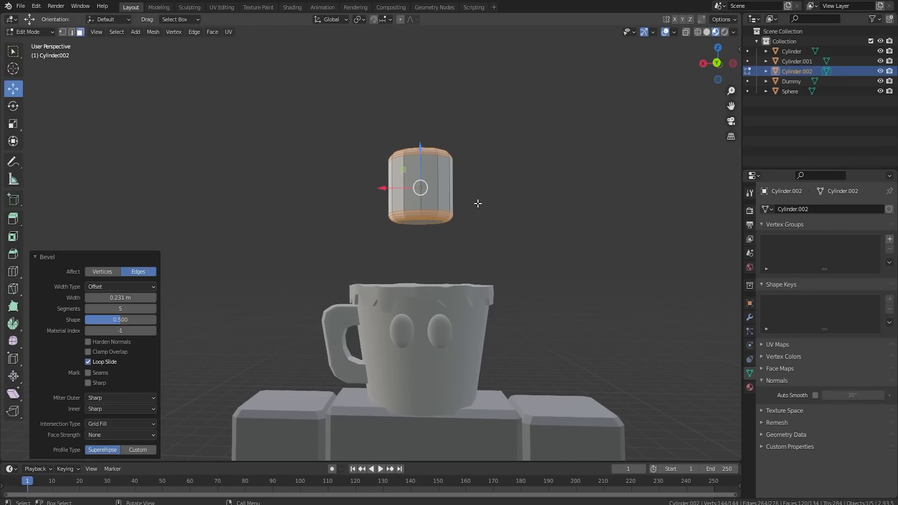
pyautogui.press('Tab')
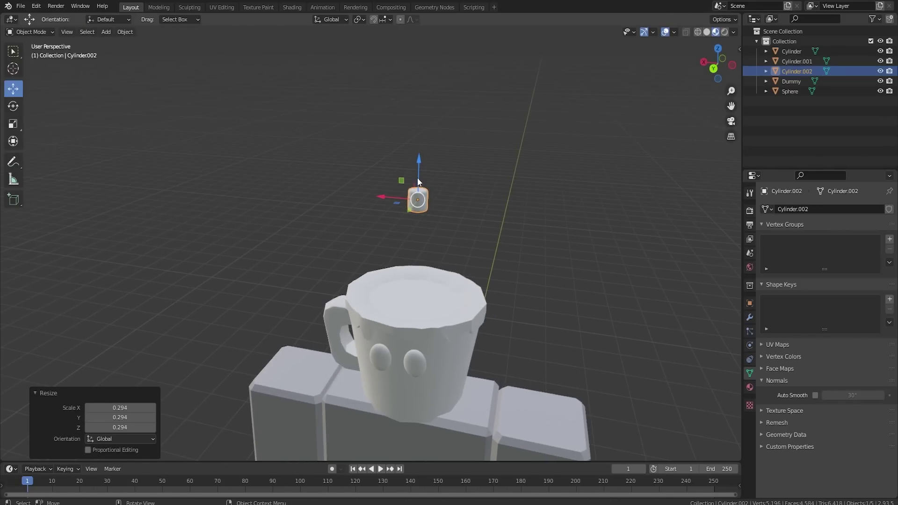
# - Lower the marshmallow onto the liquid, slide it across and duplicate a second piece
pyautogui.press('g')
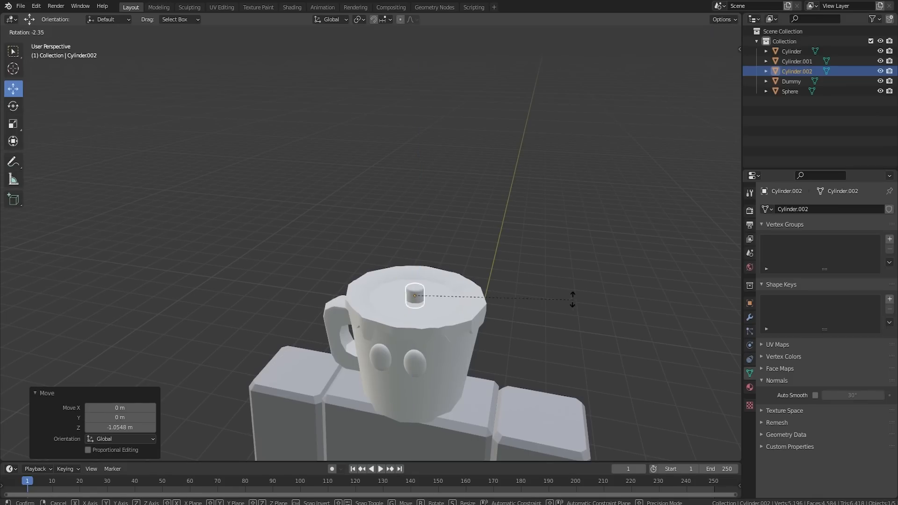
pyautogui.click(416, 295)
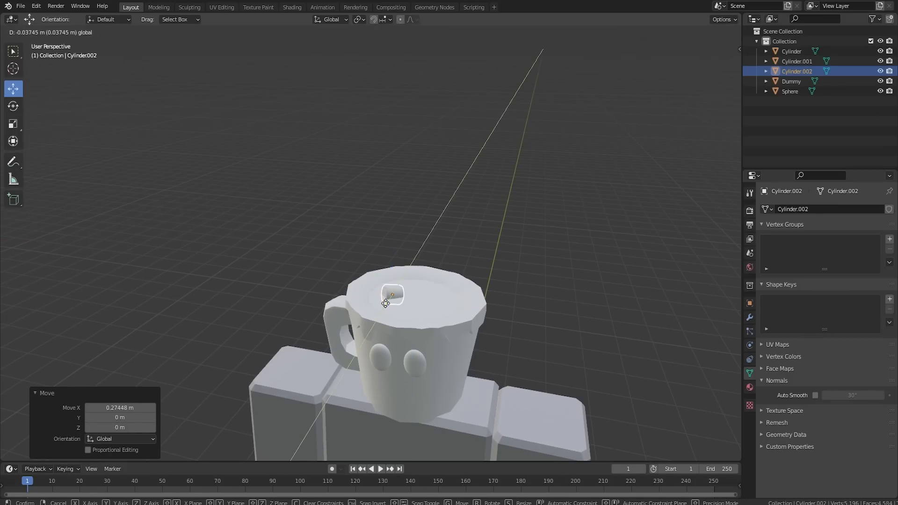
pyautogui.click(435, 300)
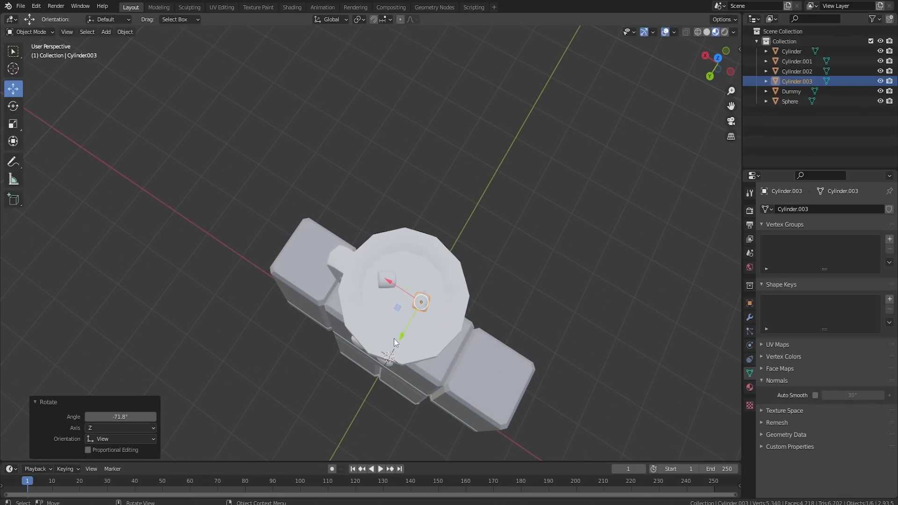
pyautogui.press('Shift+D')
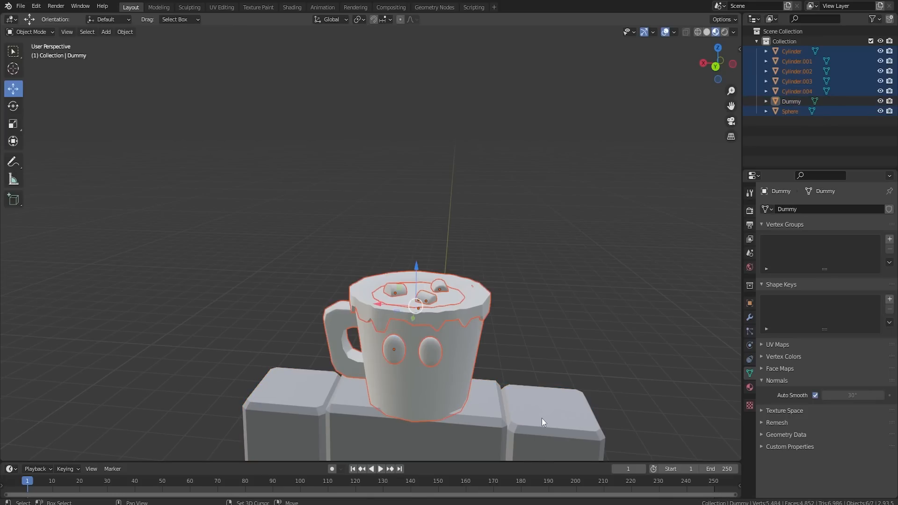
# - Join all mug parts into one object with Auto Smooth normals
pyautogui.scroll(-3)
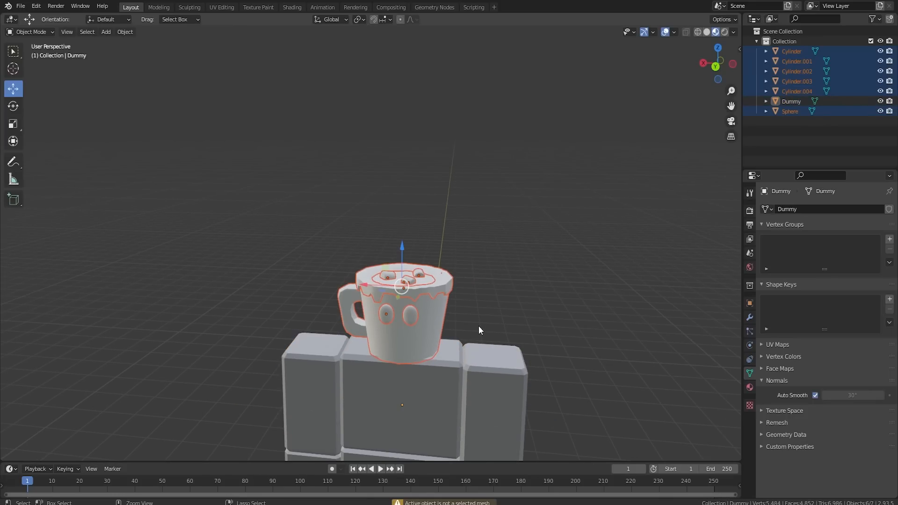
pyautogui.click(790, 111)
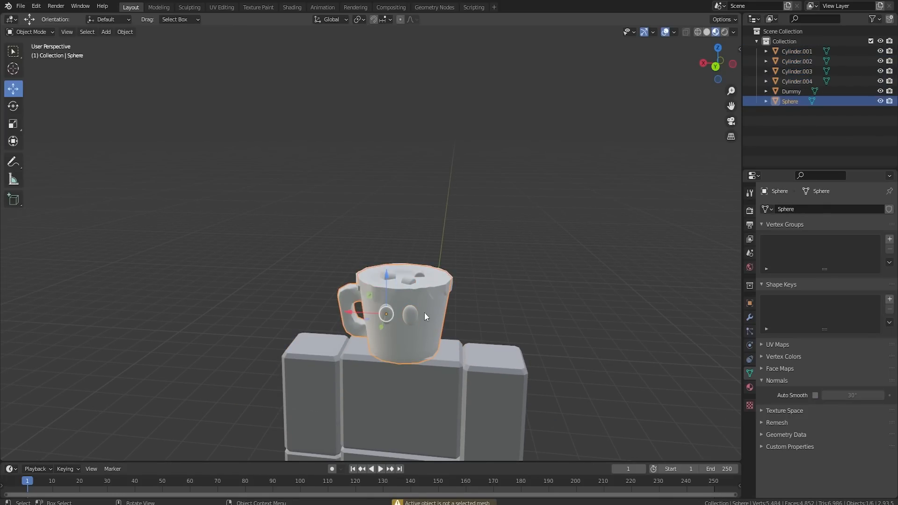
pyautogui.click(404, 279)
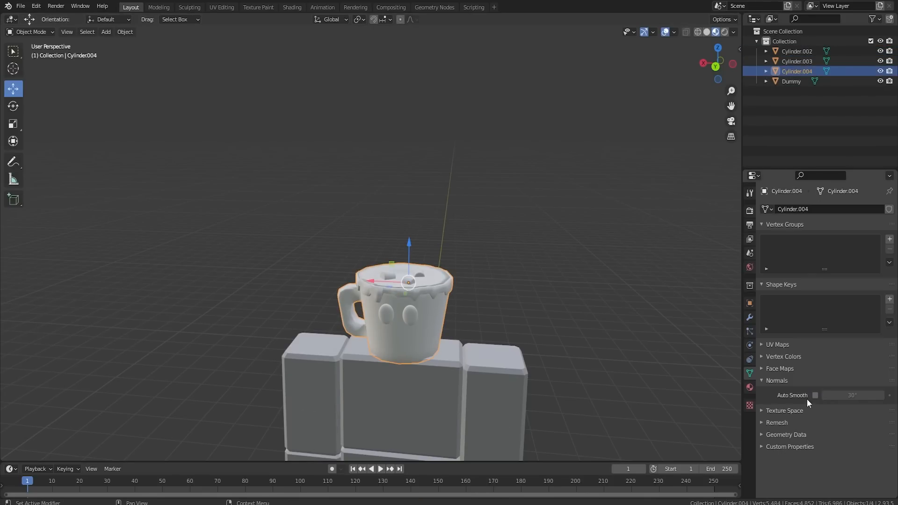
pyautogui.click(815, 395)
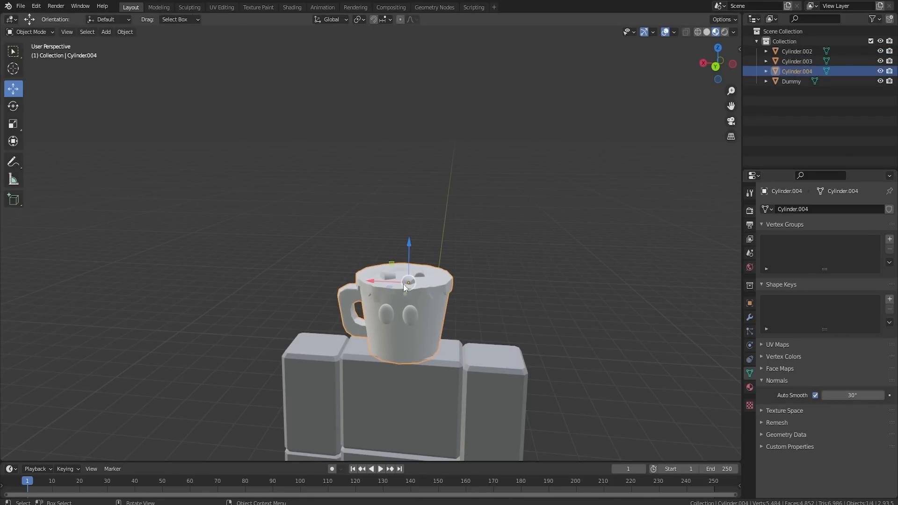
pyautogui.moveTo(746, 354)
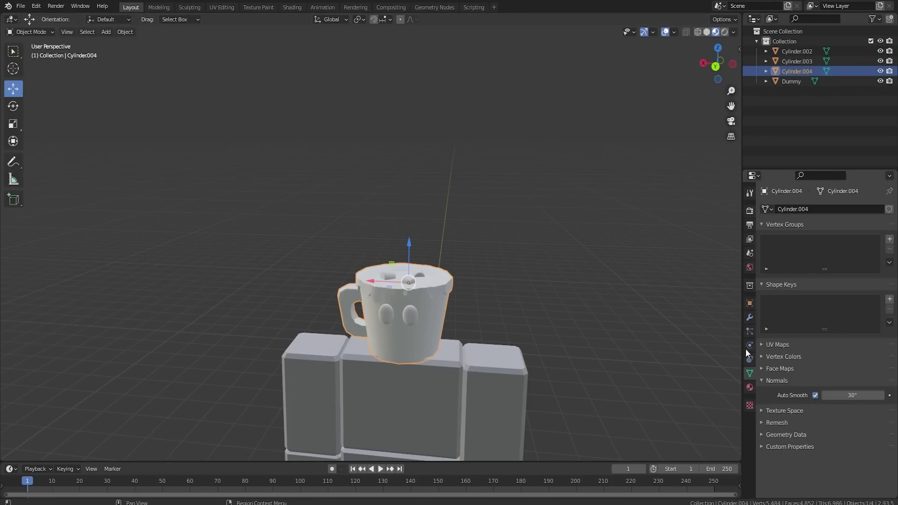
# - Assign the Color_Grid.png material and bring the mesh into the UV Editing workspace
pyautogui.click(749, 387)
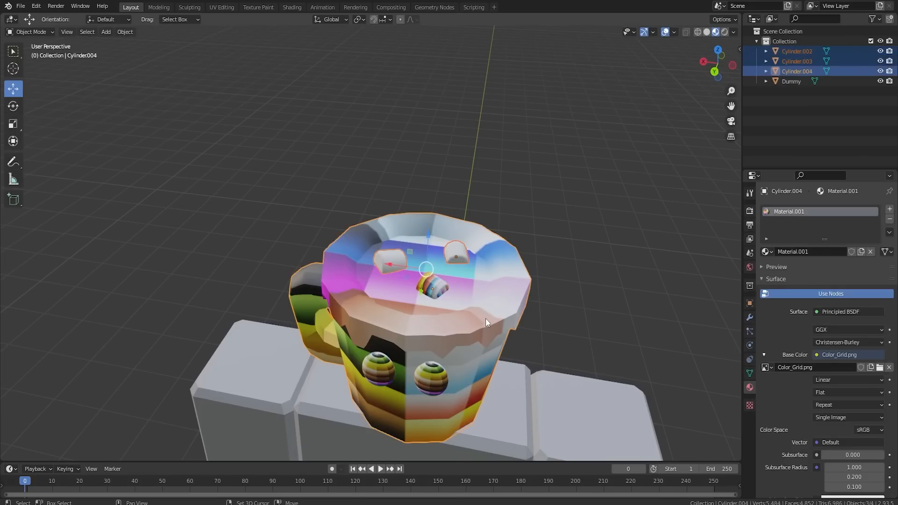
pyautogui.press('Tab')
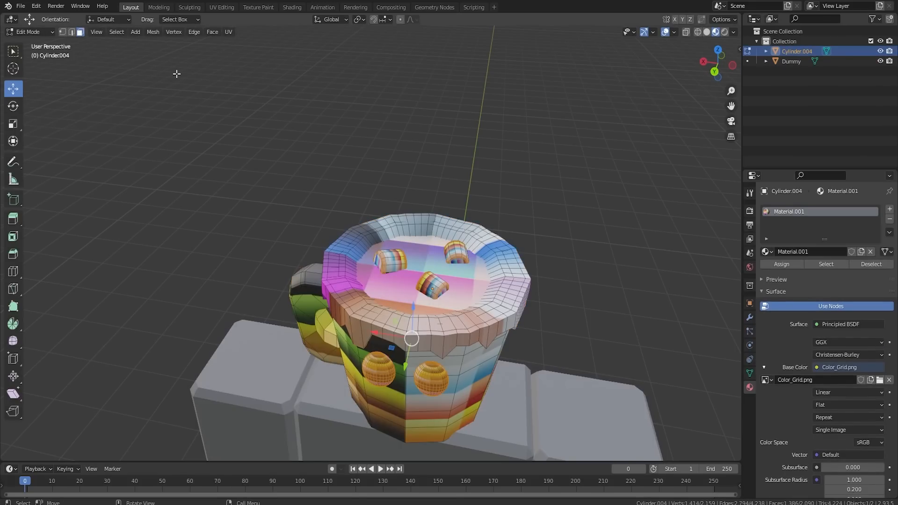
pyautogui.click(221, 6)
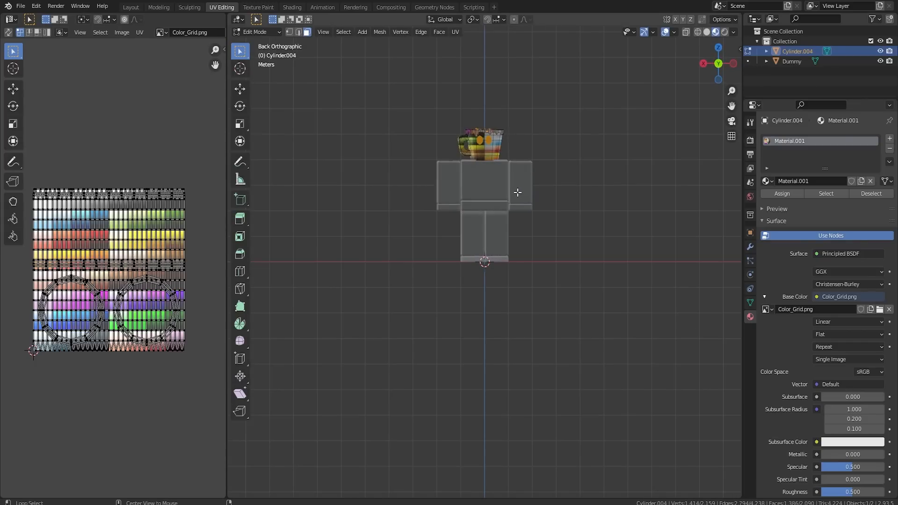
# - Map the mug body's UVs onto the white swatch of the colour grid
pyautogui.scroll(-3)
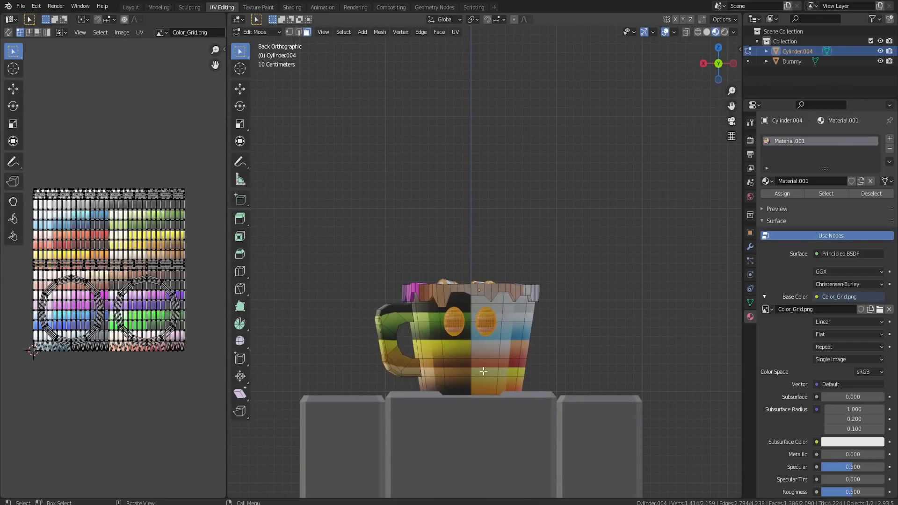
pyautogui.click(484, 369)
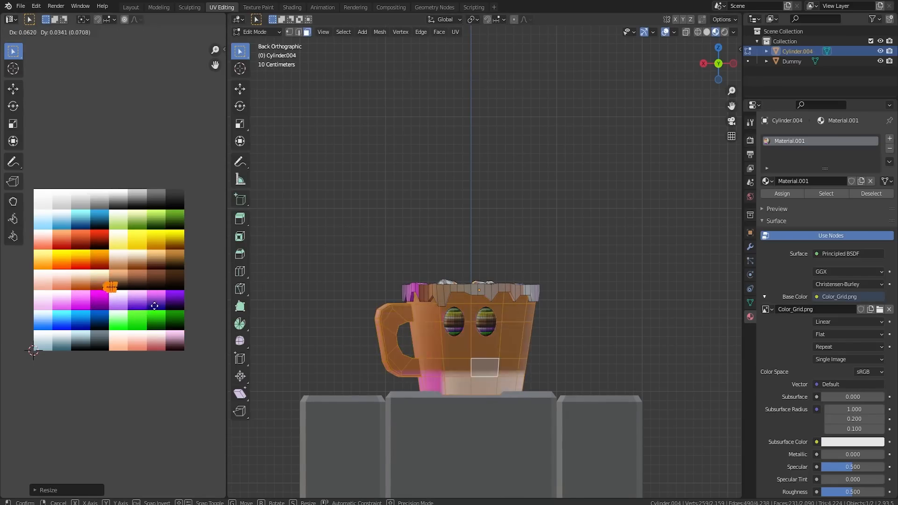
pyautogui.moveTo(85, 221)
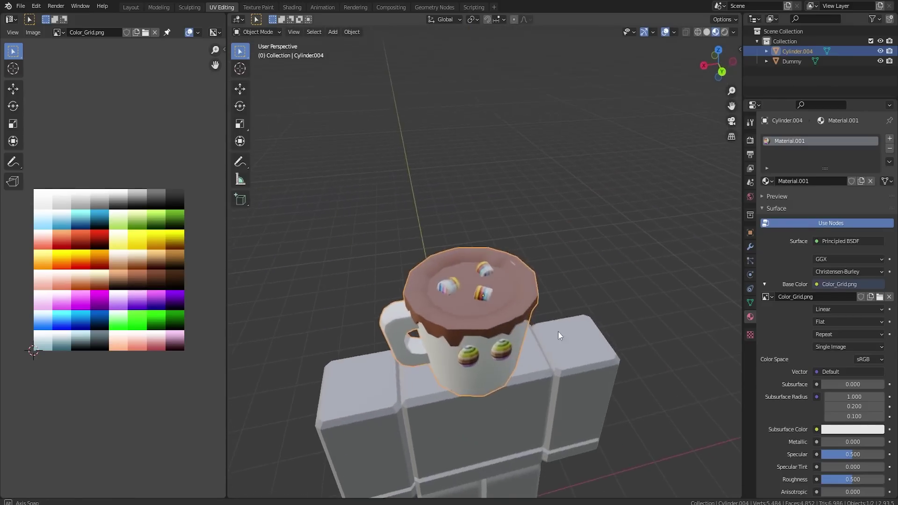
pyautogui.press('Tab')
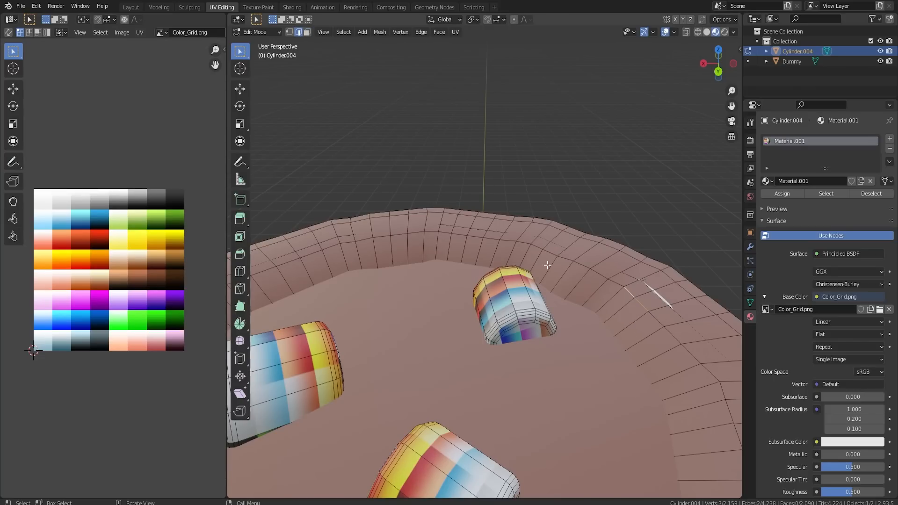
# - Place the marshmallow UVs on white and shrink the eyes' UVs onto a dark swatch
pyautogui.click(241, 89)
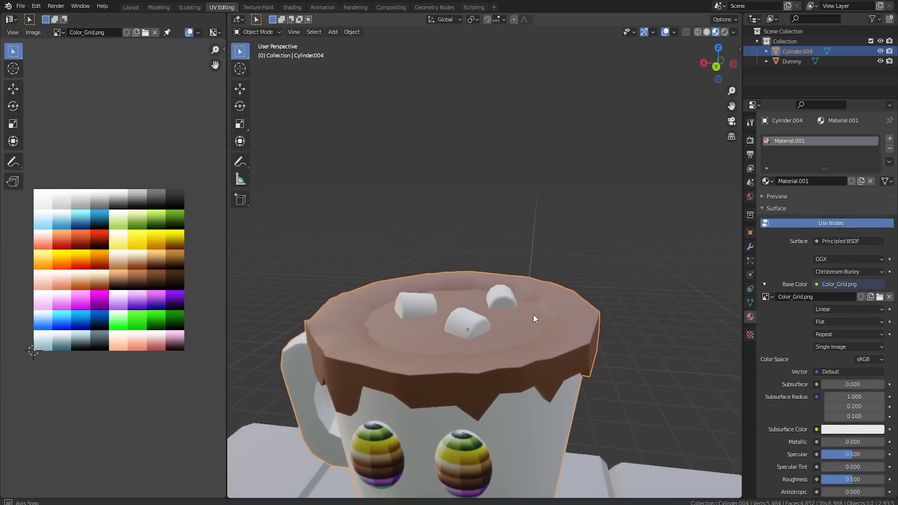
pyautogui.press('Tab')
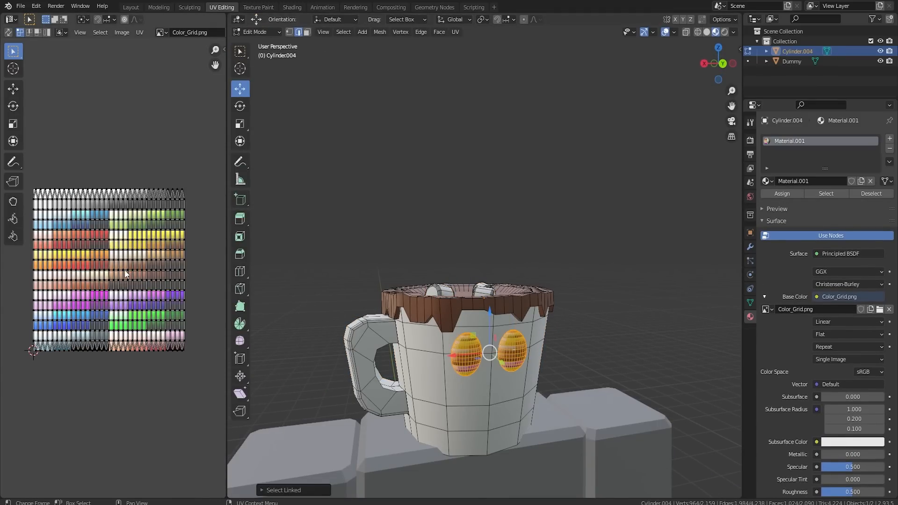
pyautogui.press('s')
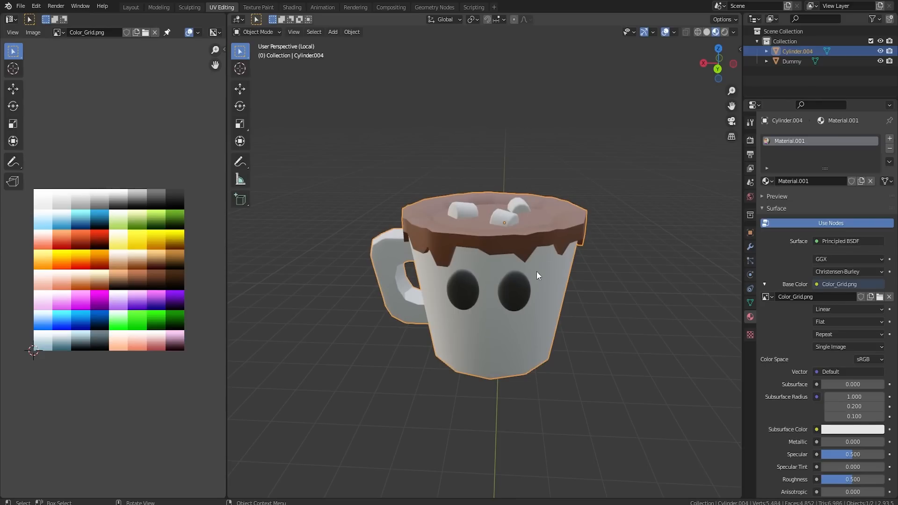
pyautogui.moveTo(517, 262)
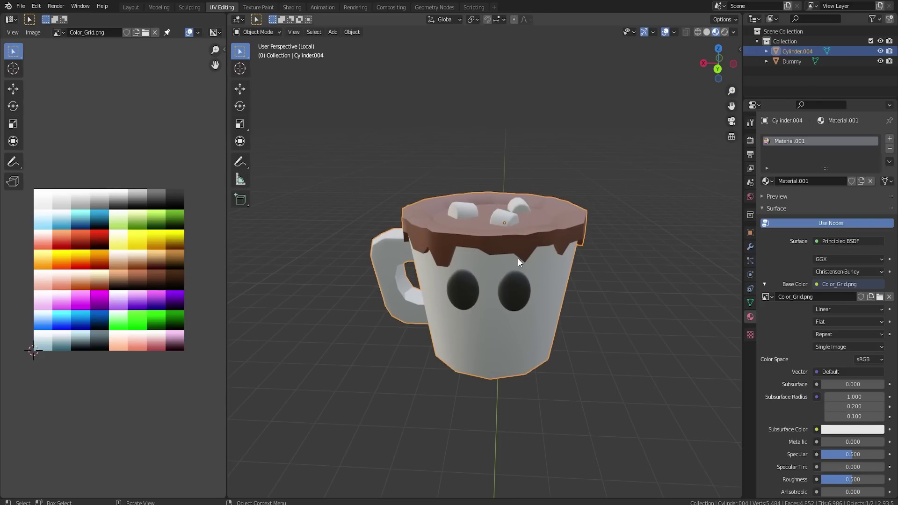